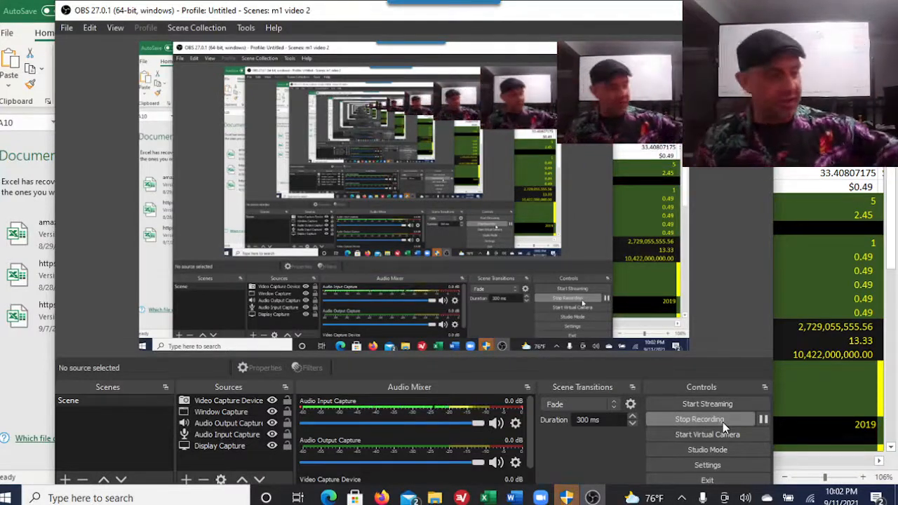
mouse_move(828, 269)
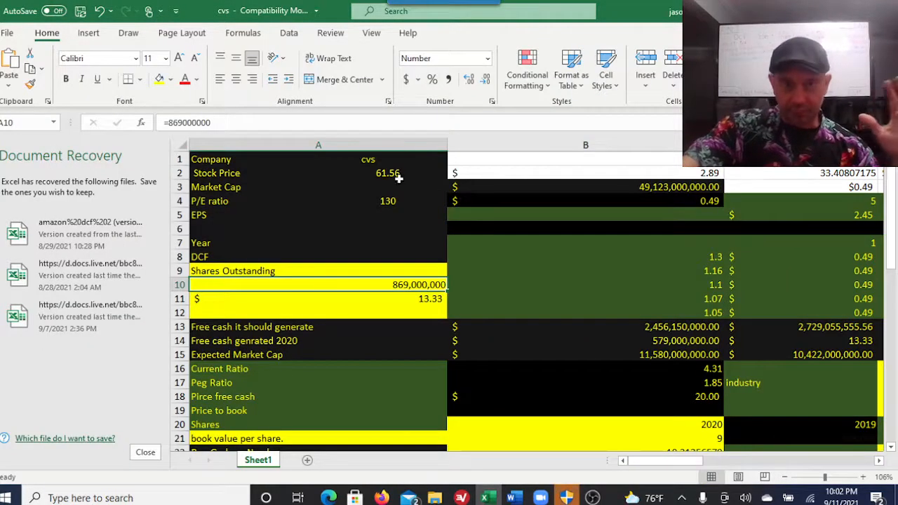
Replace the company name 'cvs' in A1 with 'twitter' and check the 2020 free cash value
click(318, 172)
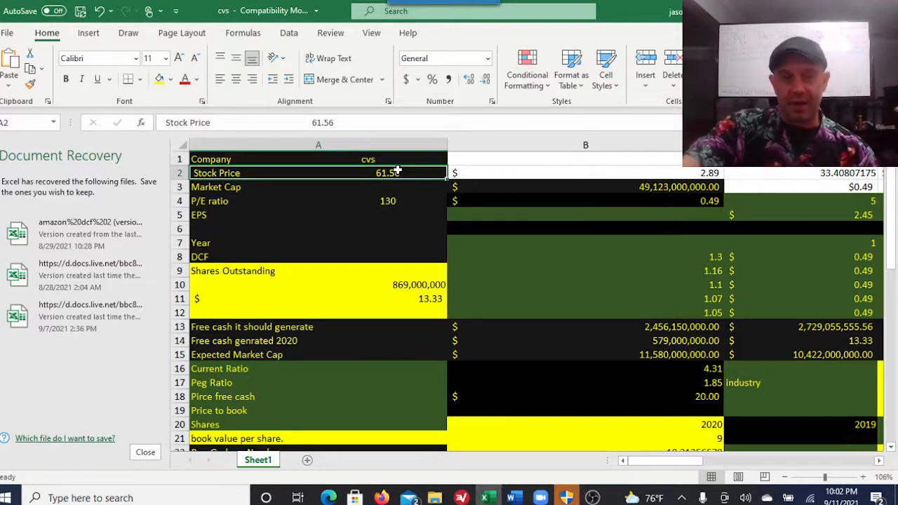
click(318, 158)
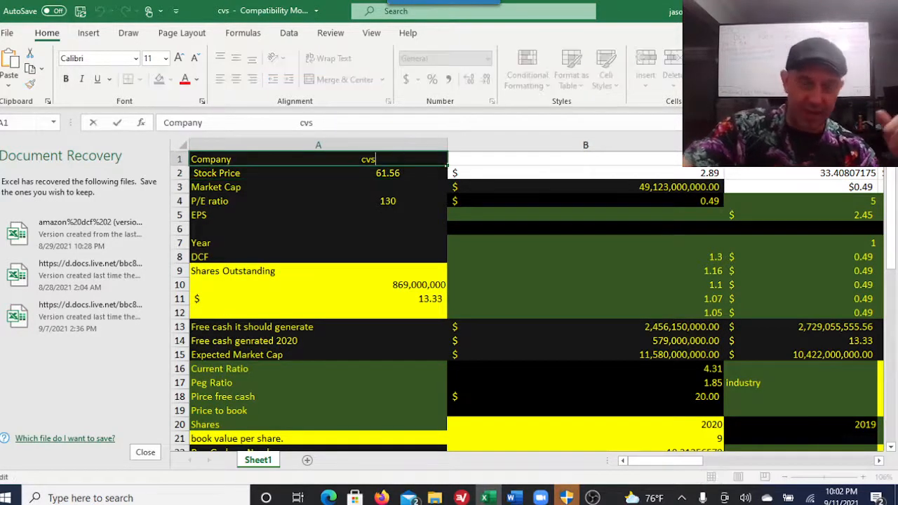
text(t)
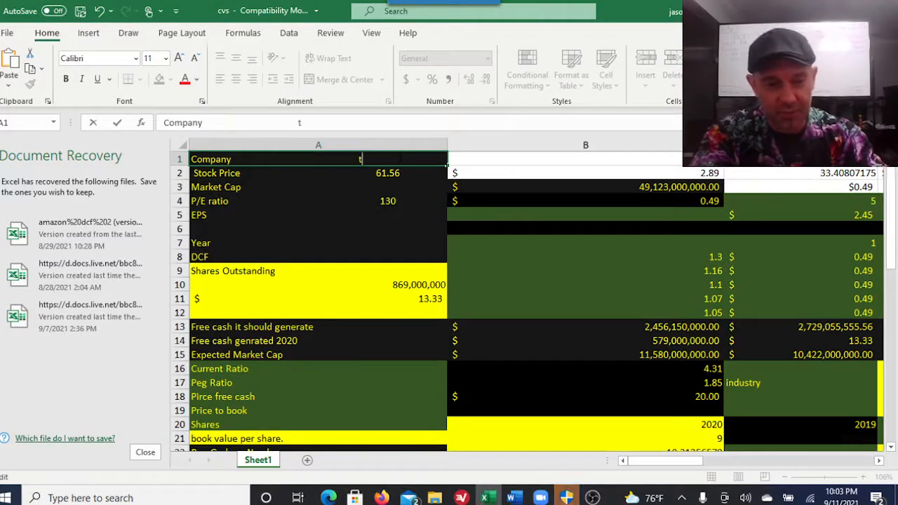
text(twitter)
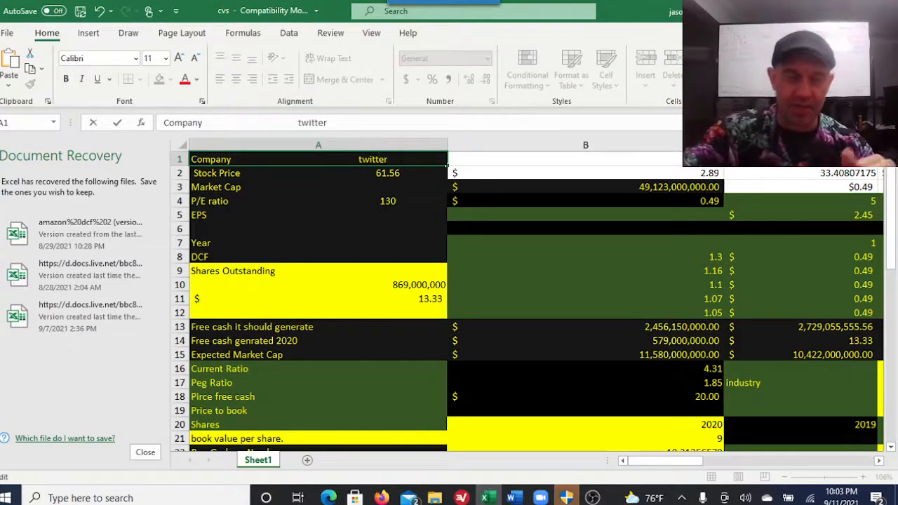
click(318, 200)
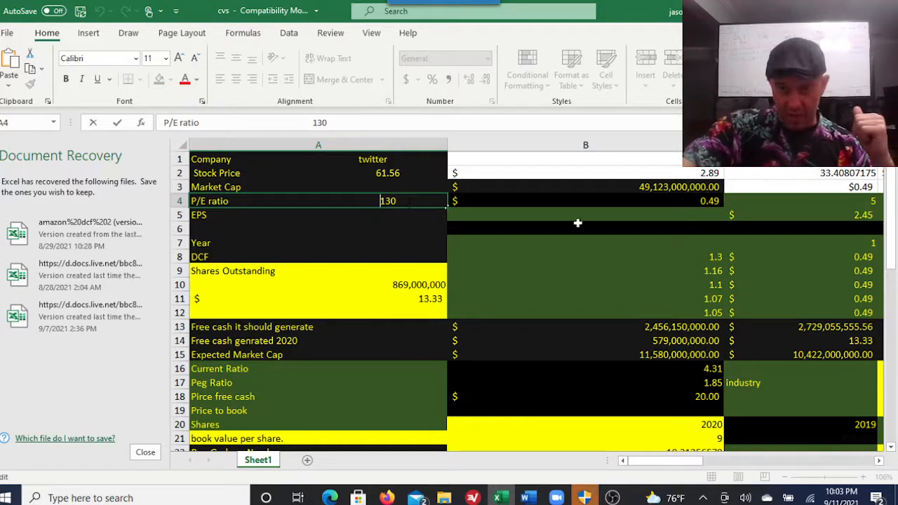
click(586, 186)
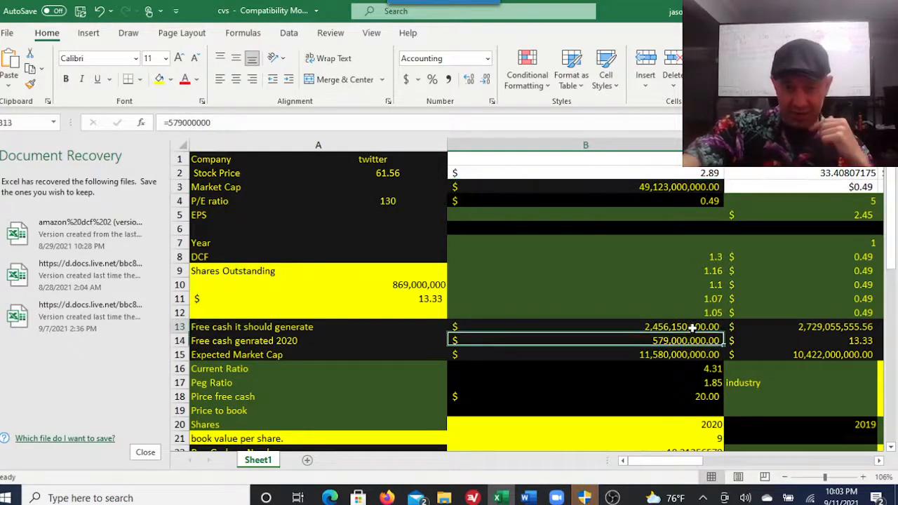
click(586, 326)
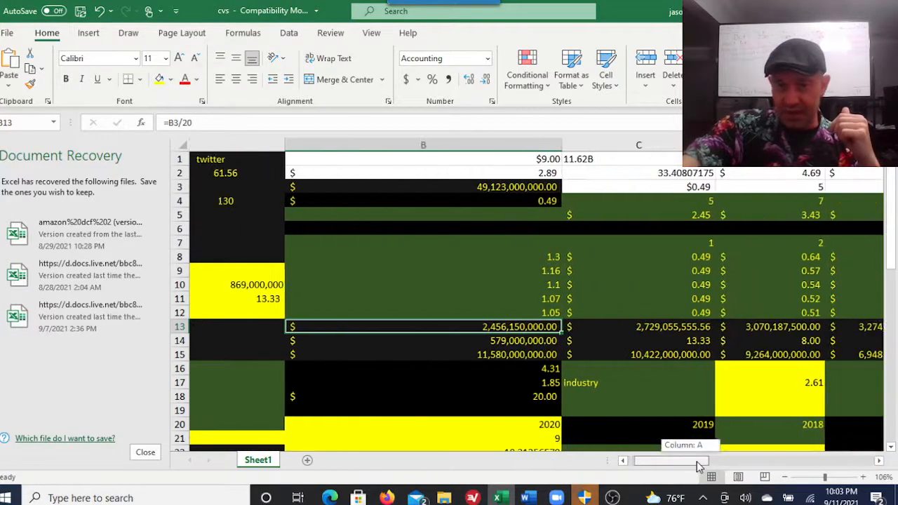
scroll(right, 3)
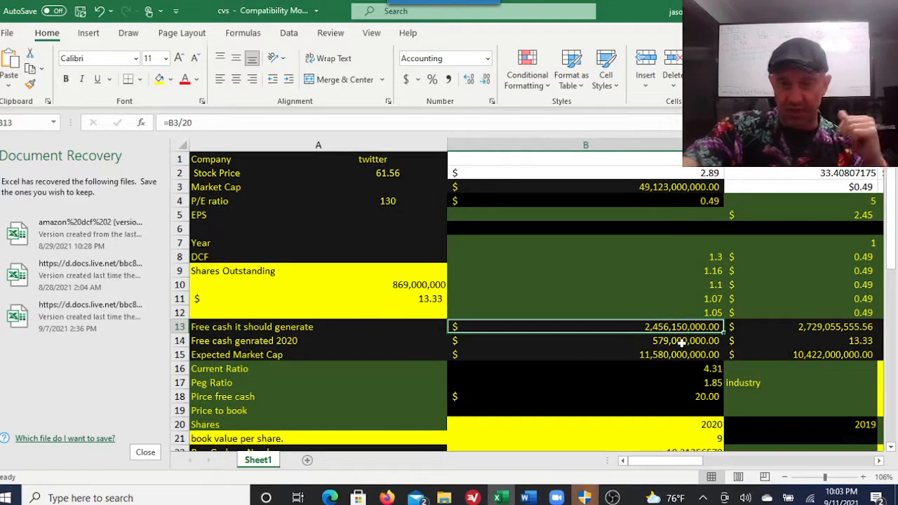
click(586, 341)
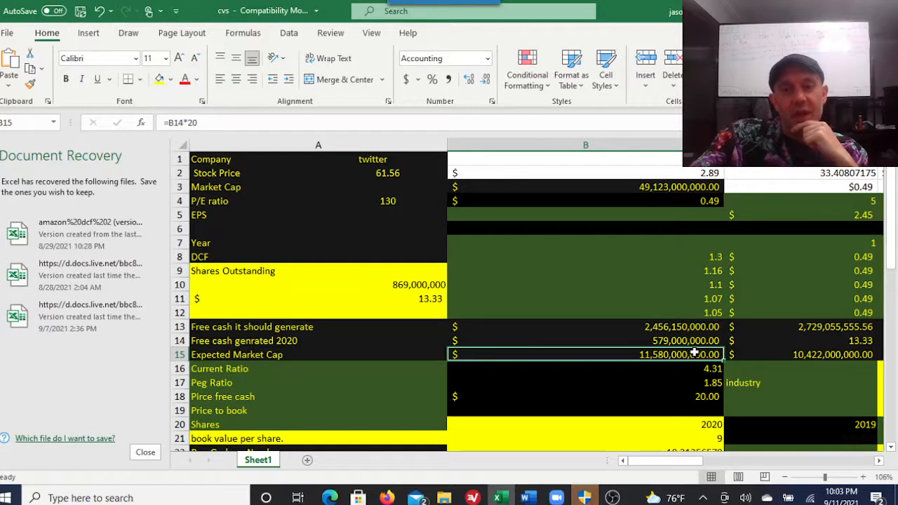
click(812, 340)
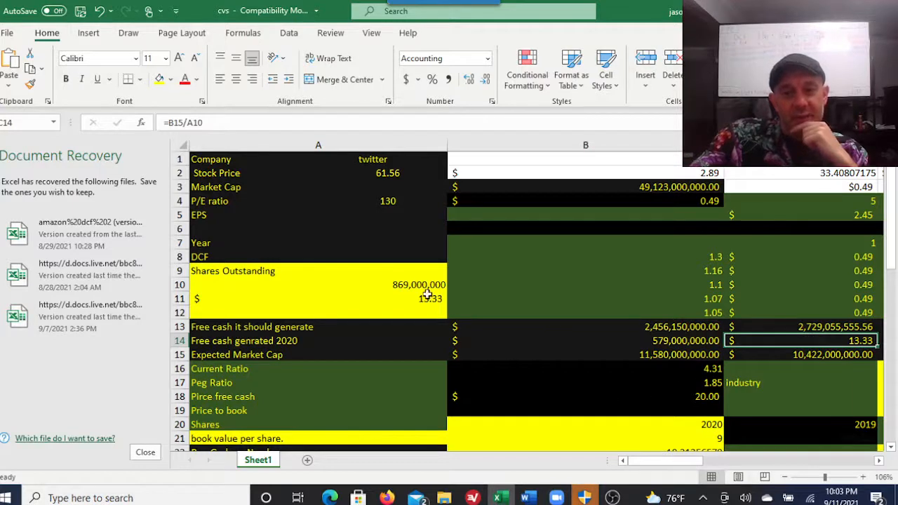
click(318, 285)
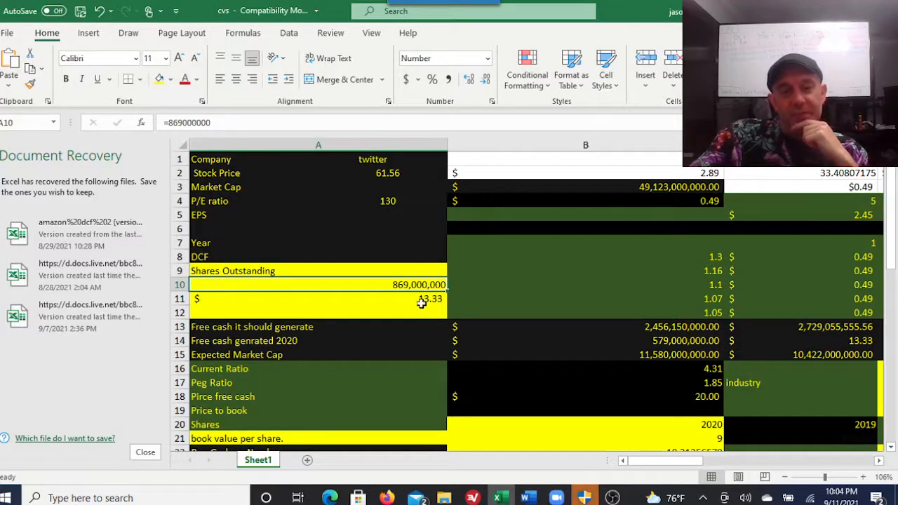
click(316, 298)
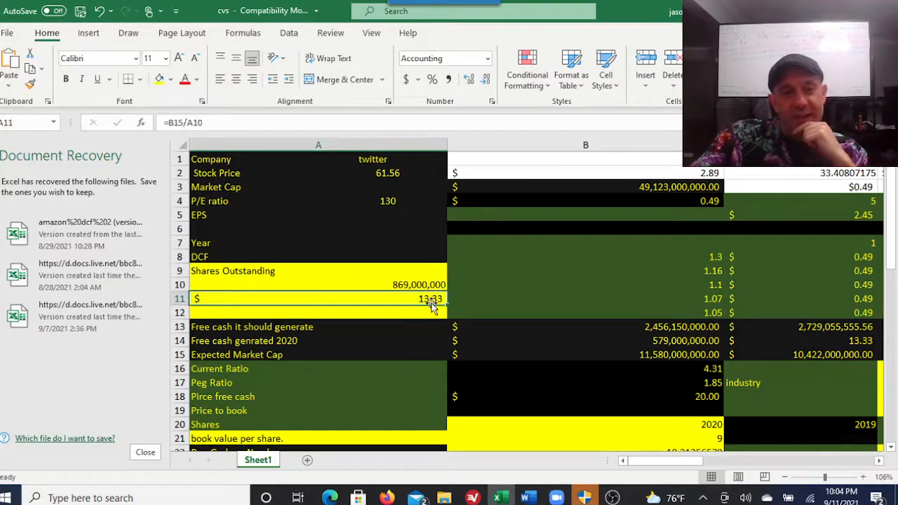
mouse_move(540, 288)
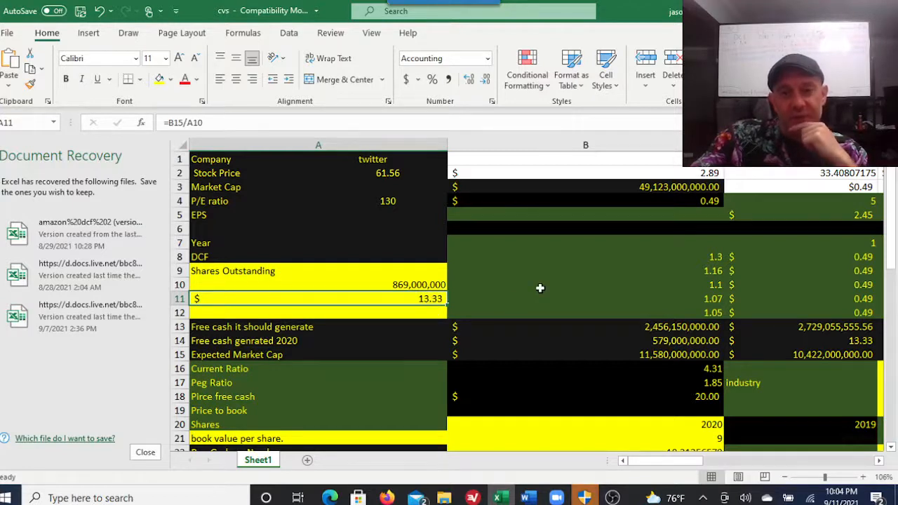
mouse_move(684, 449)
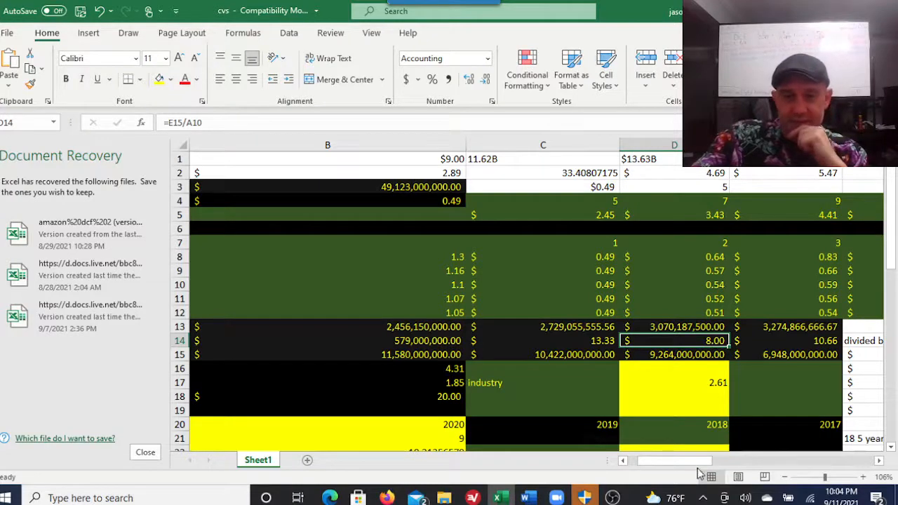
scroll(left, 3)
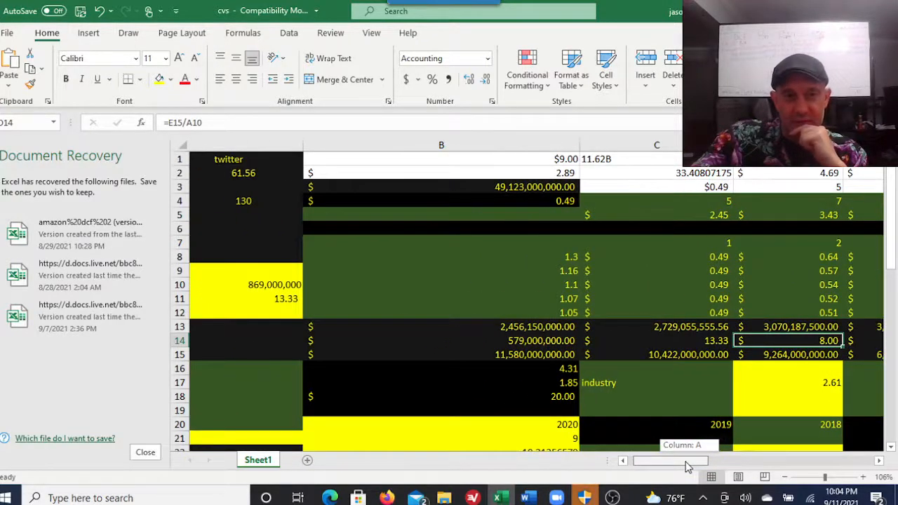
scroll(right, 3)
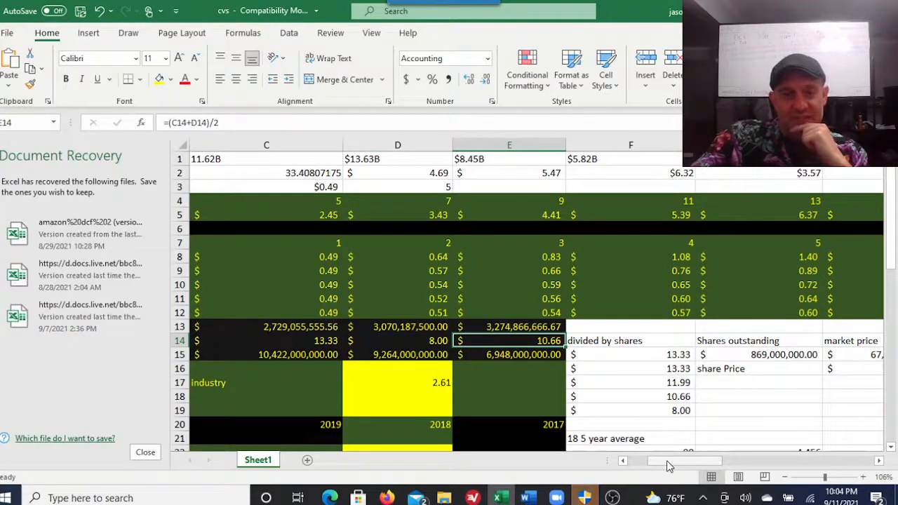
scroll(left, 3)
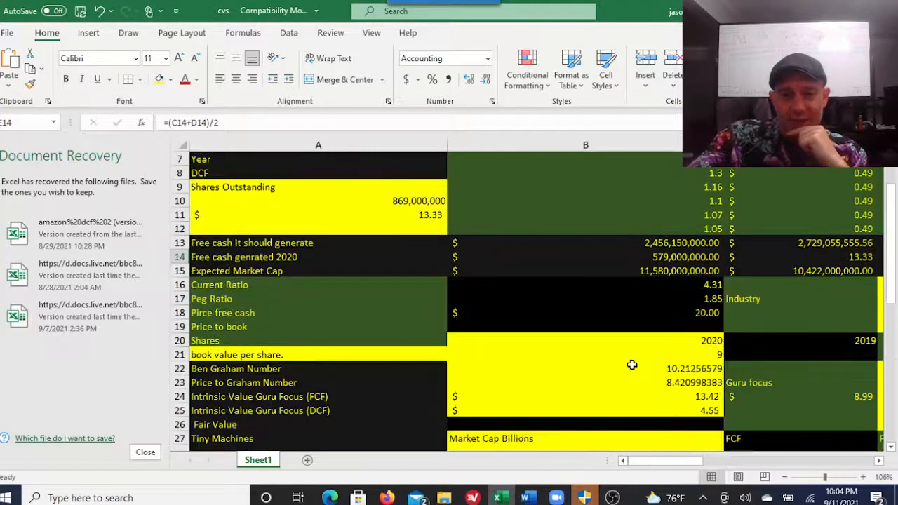
scroll(down, 3)
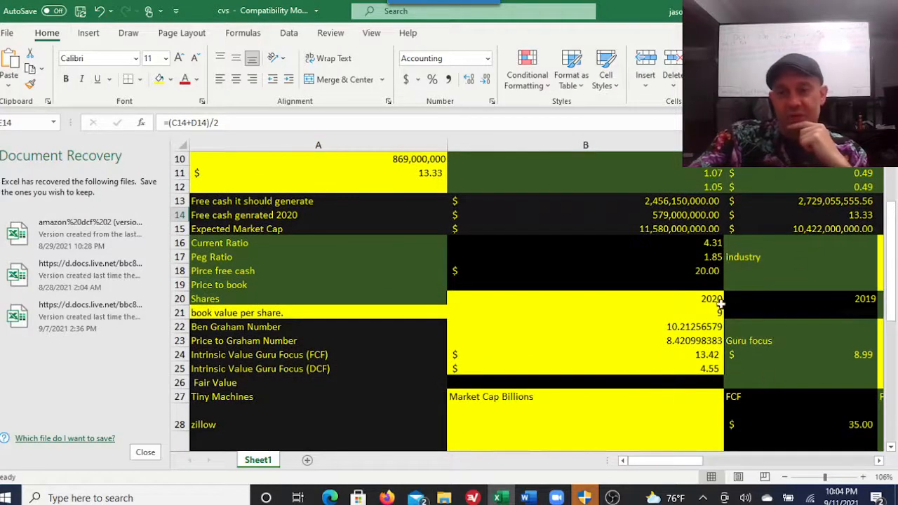
click(586, 327)
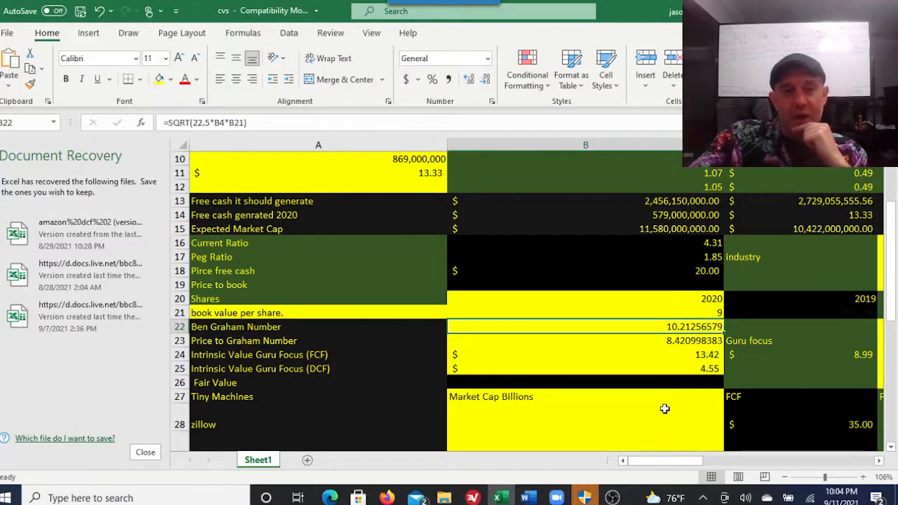
click(586, 312)
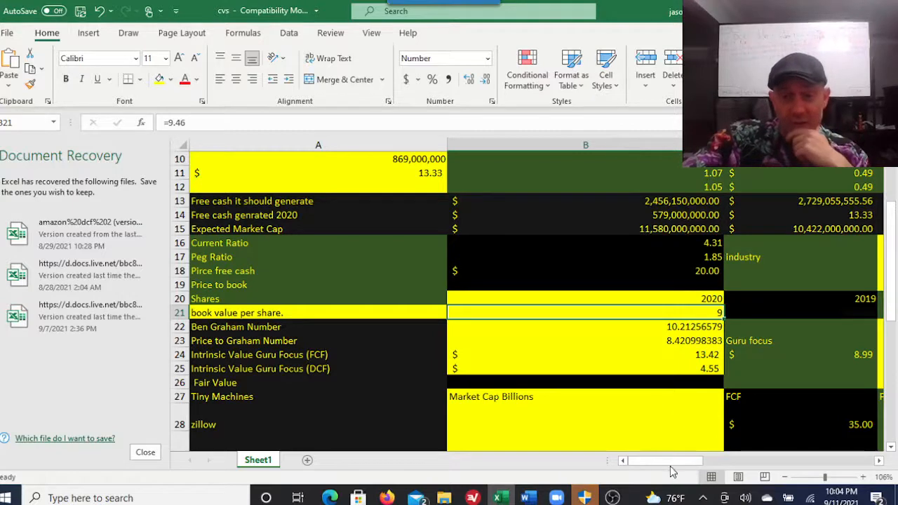
Scroll across the sheet, inspecting the projected EPS formula in G5, until the DCF pe35/pe25 columns show
scroll(right, 3)
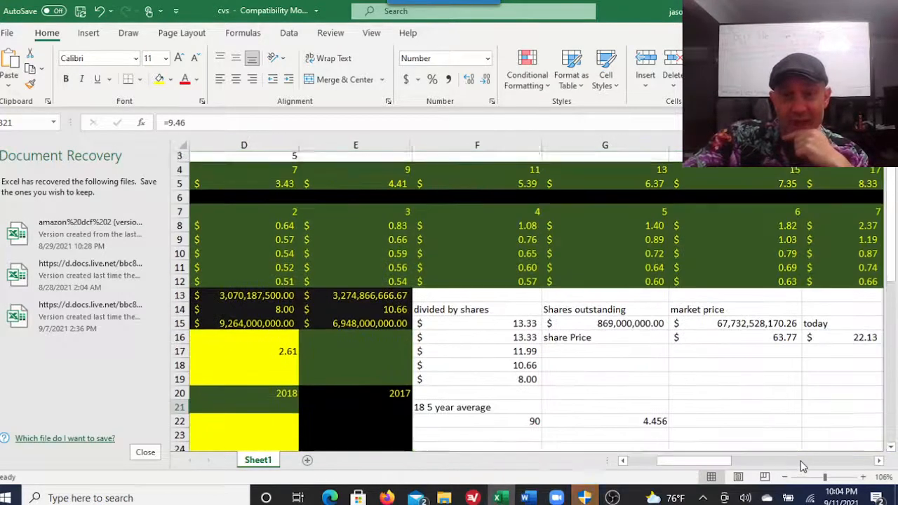
scroll(up, 3)
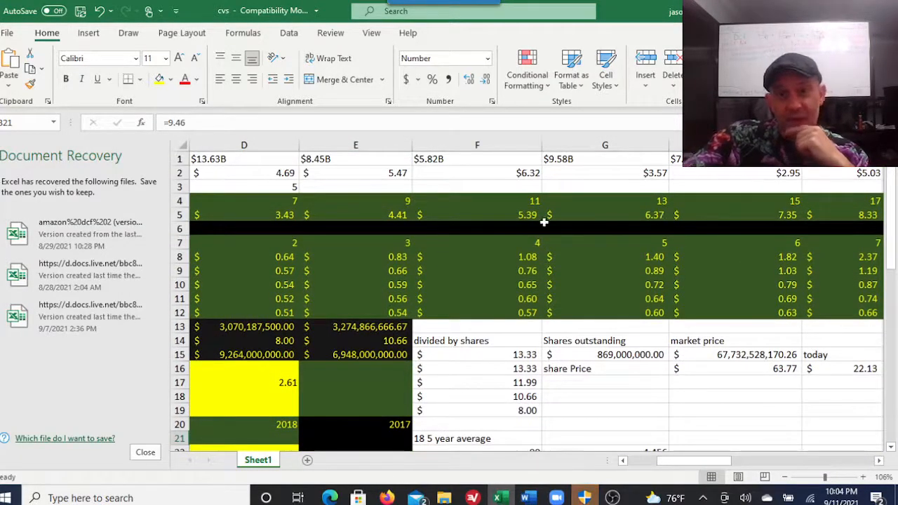
mouse_move(431, 214)
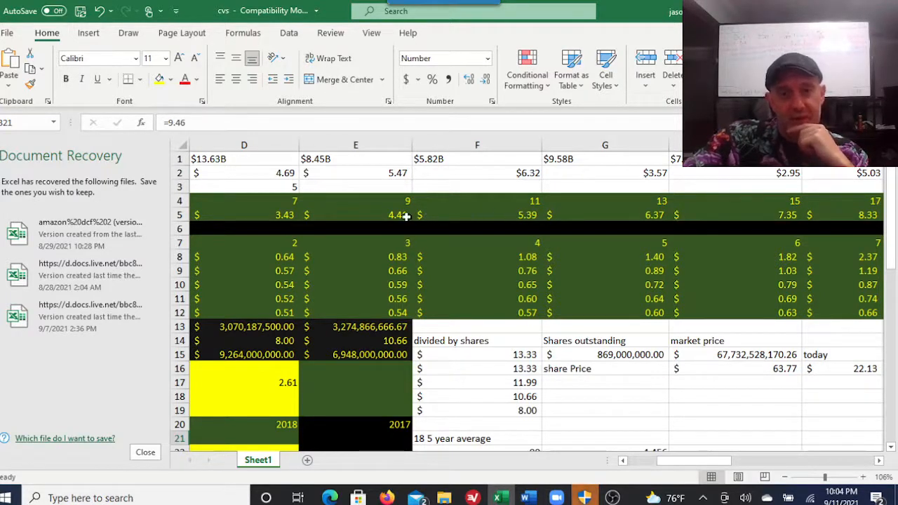
click(605, 215)
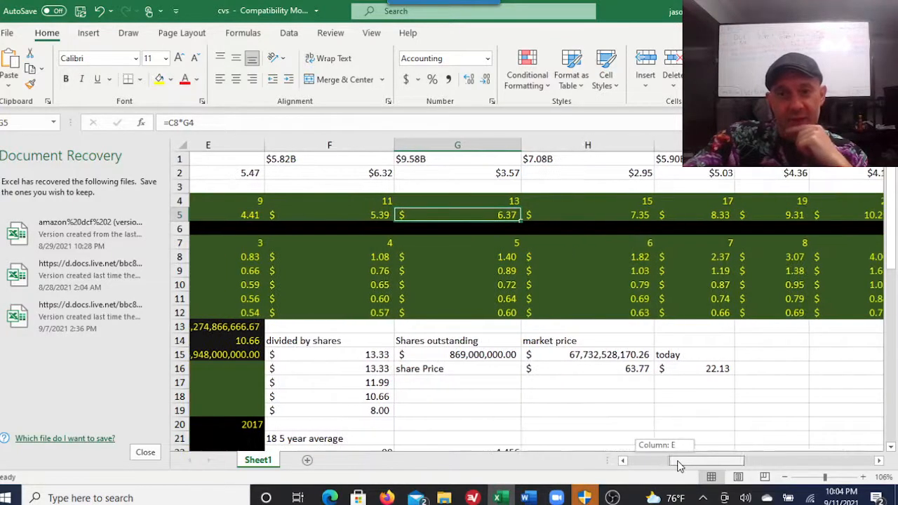
scroll(left, 3)
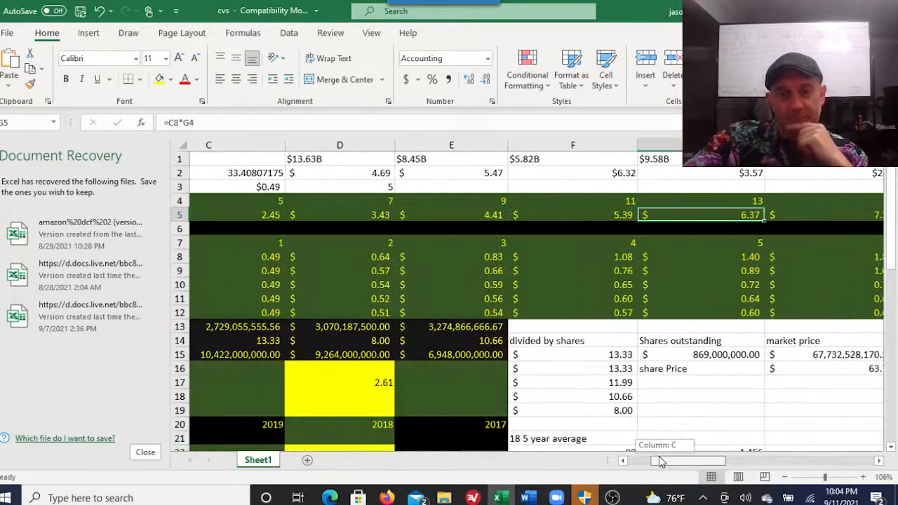
scroll(left, 3)
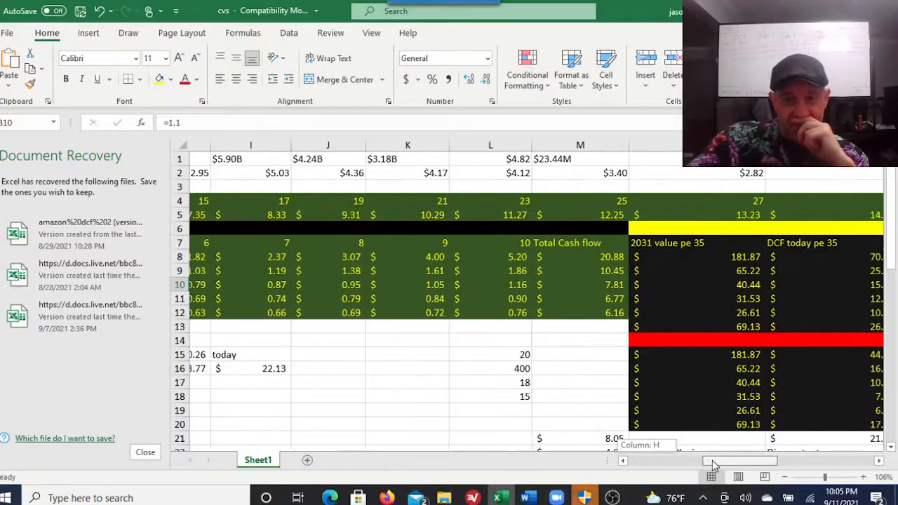
scroll(left, 3)
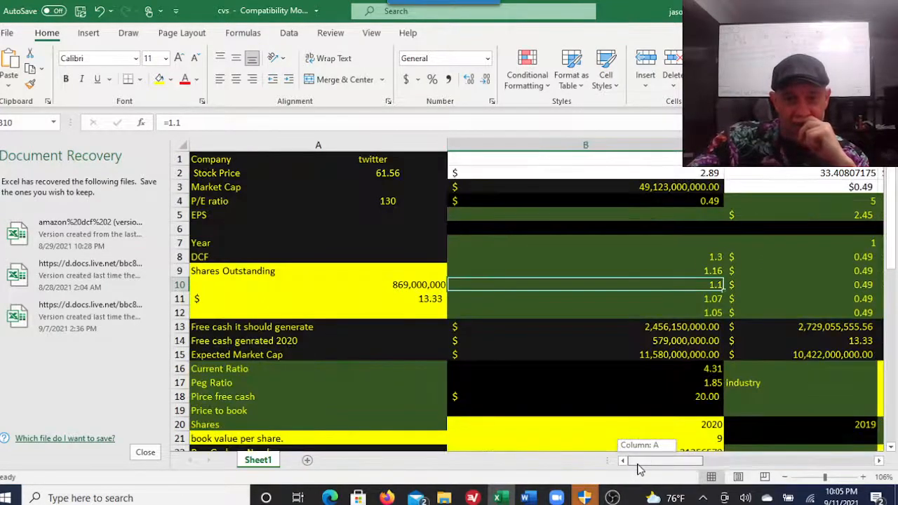
scroll(right, 3)
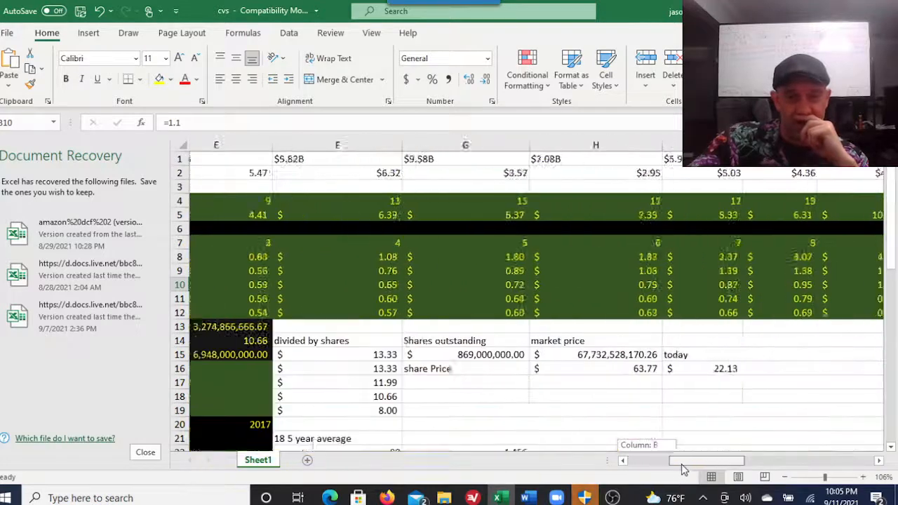
scroll(right, 3)
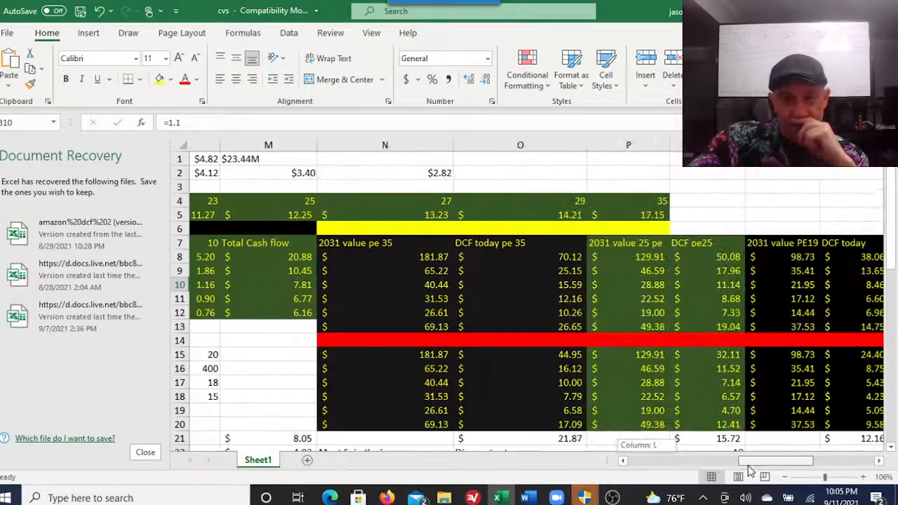
scroll(right, 3)
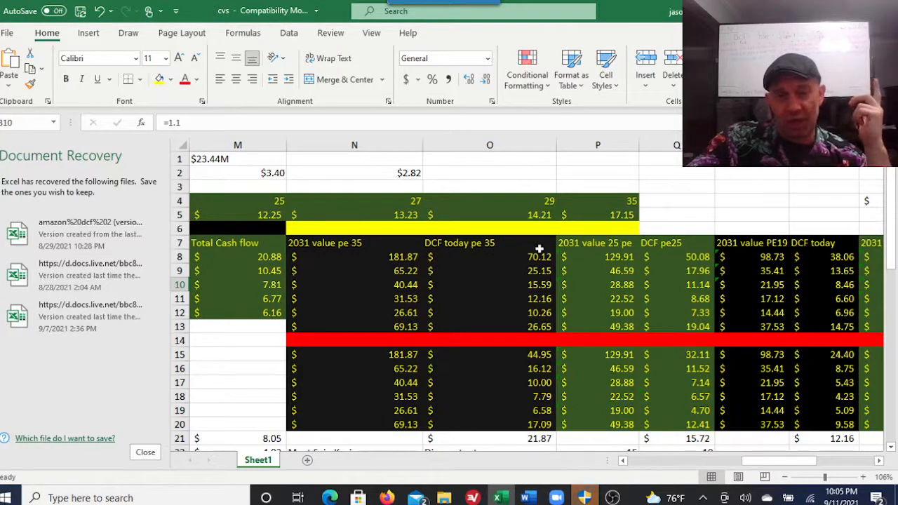
mouse_move(532, 342)
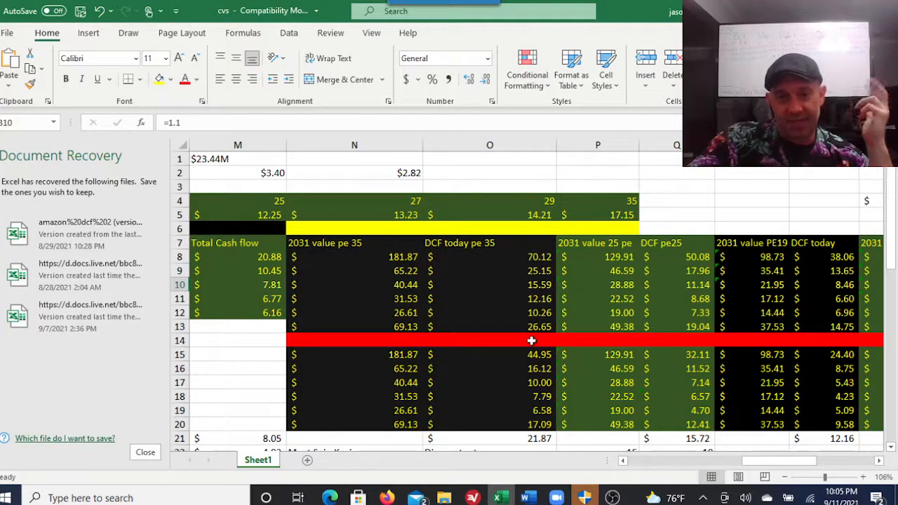
click(489, 355)
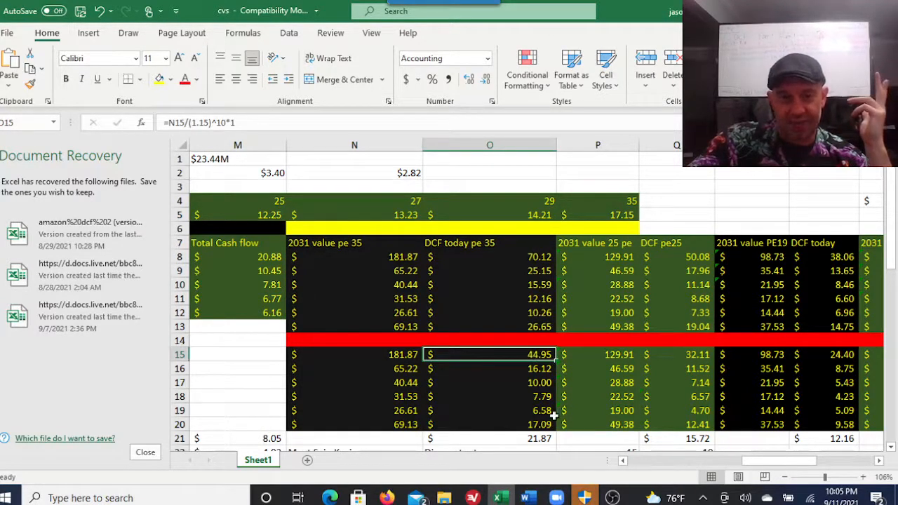
click(490, 423)
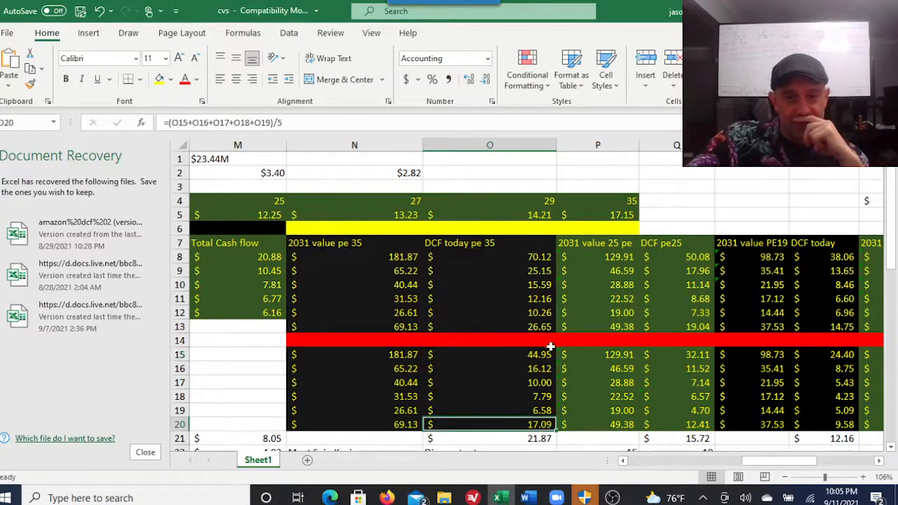
click(489, 327)
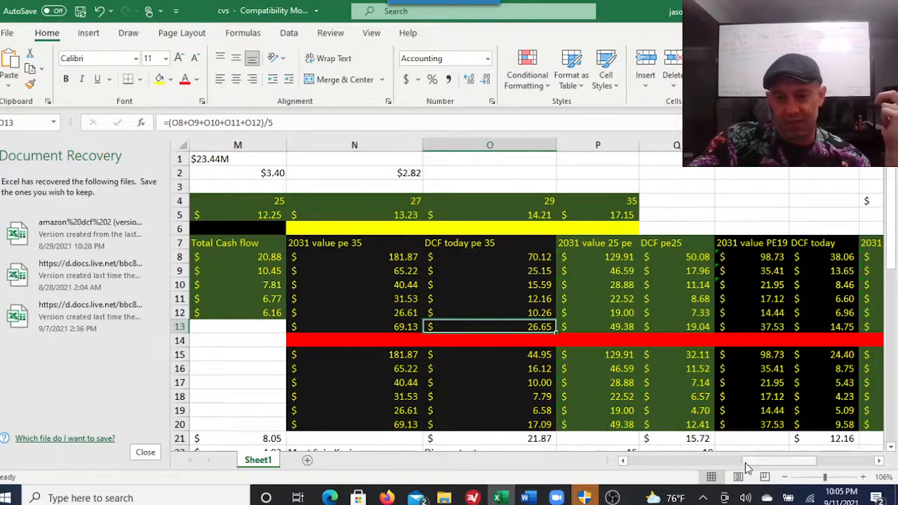
mouse_move(754, 470)
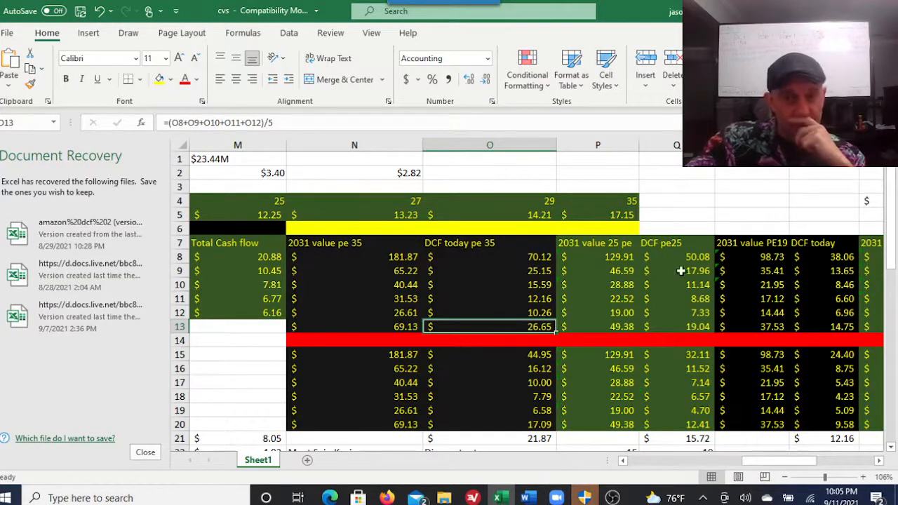
click(676, 256)
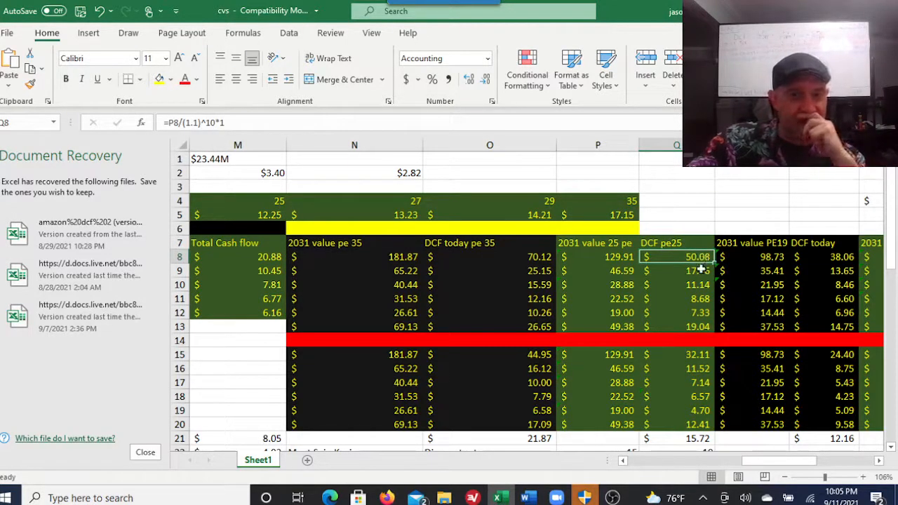
click(698, 313)
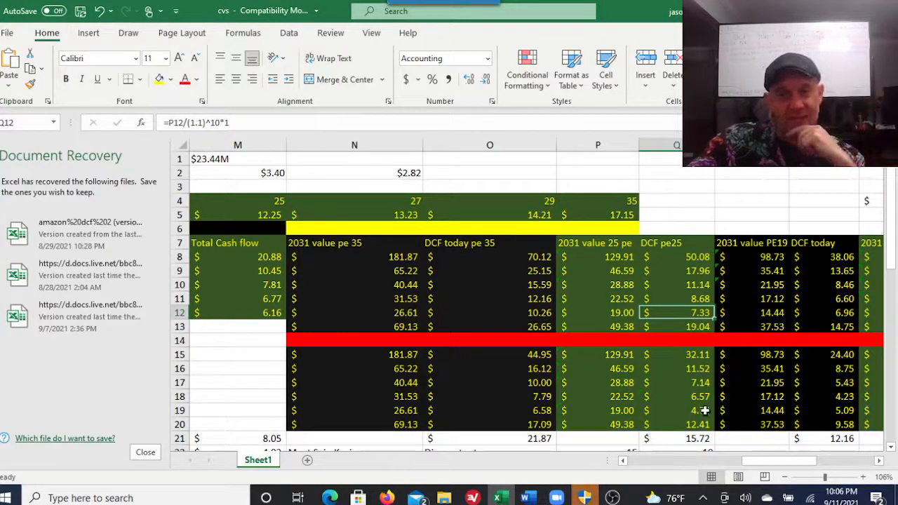
click(677, 411)
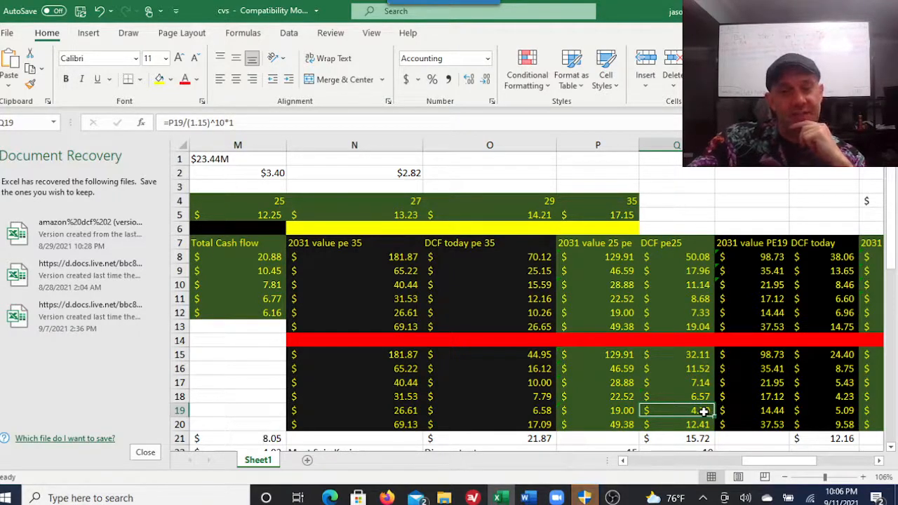
click(680, 369)
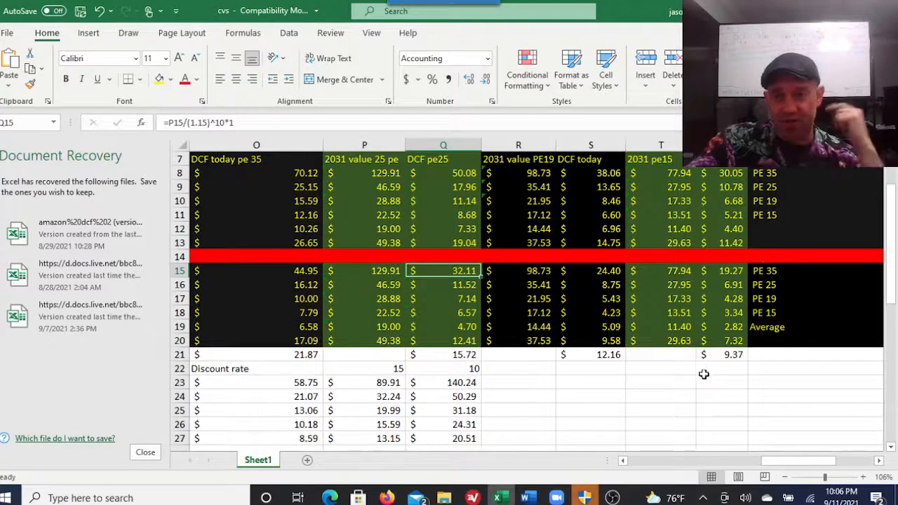
click(590, 354)
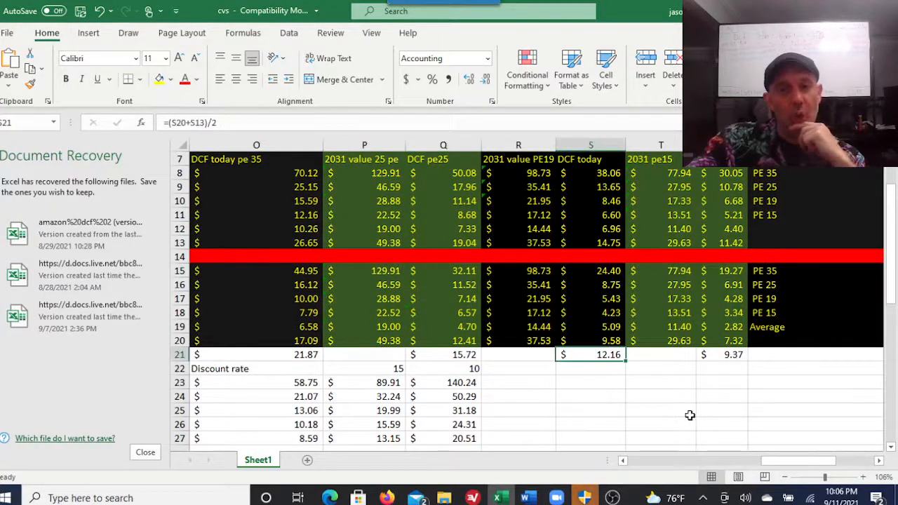
mouse_move(717, 369)
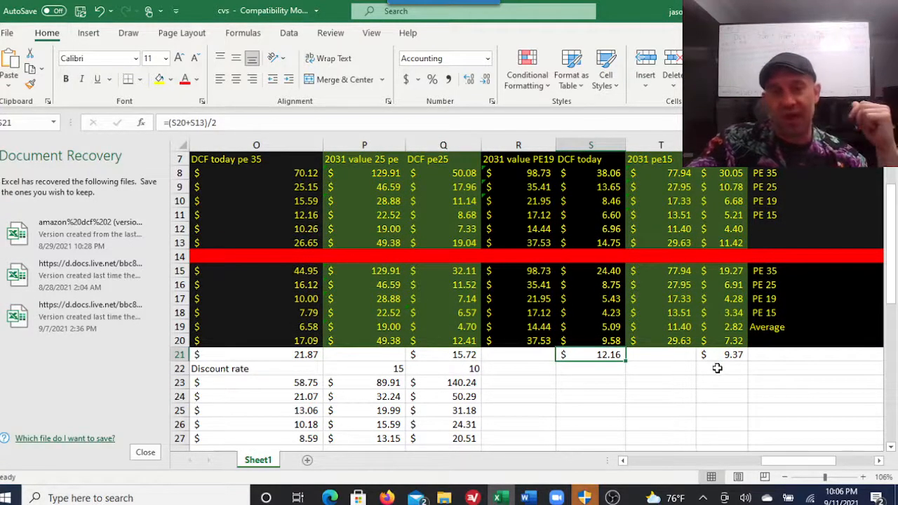
scroll(up, 3)
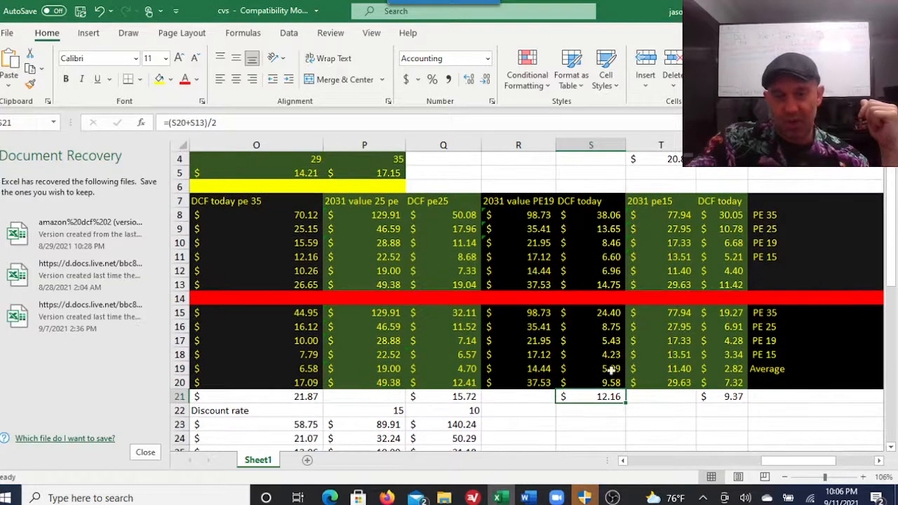
click(590, 312)
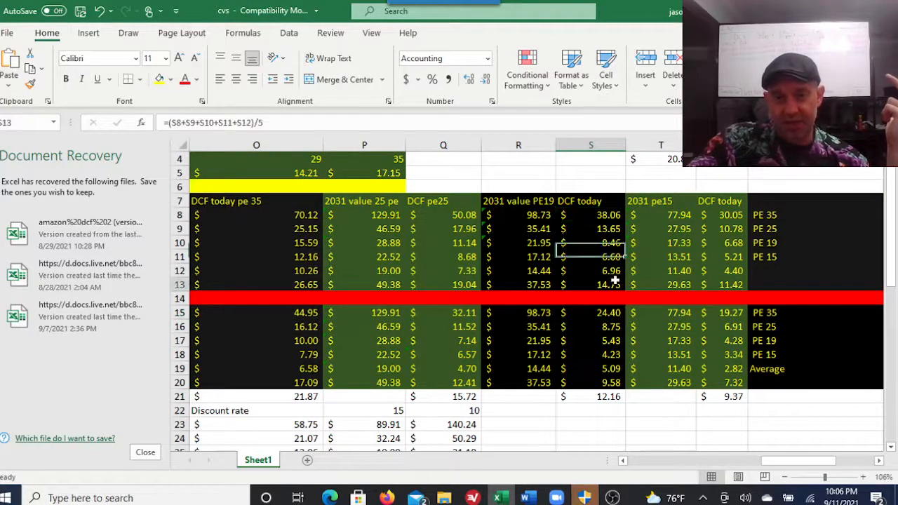
click(590, 284)
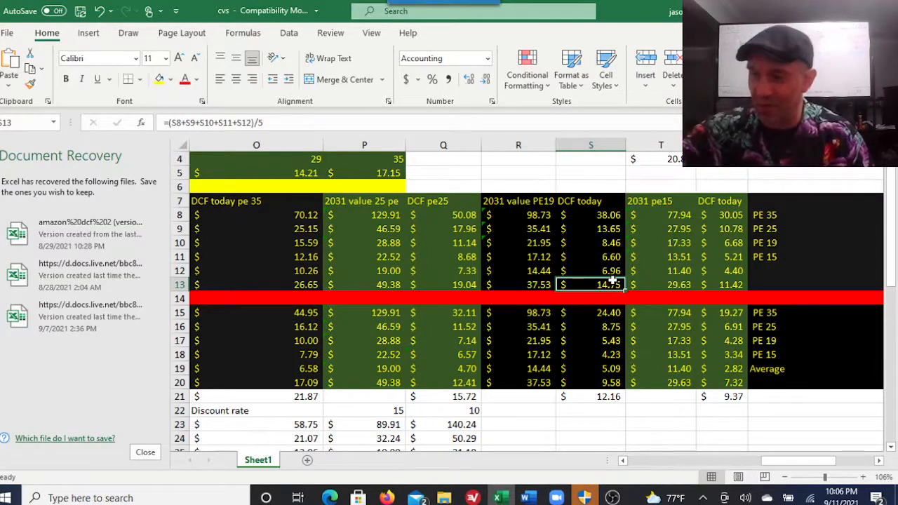
click(590, 270)
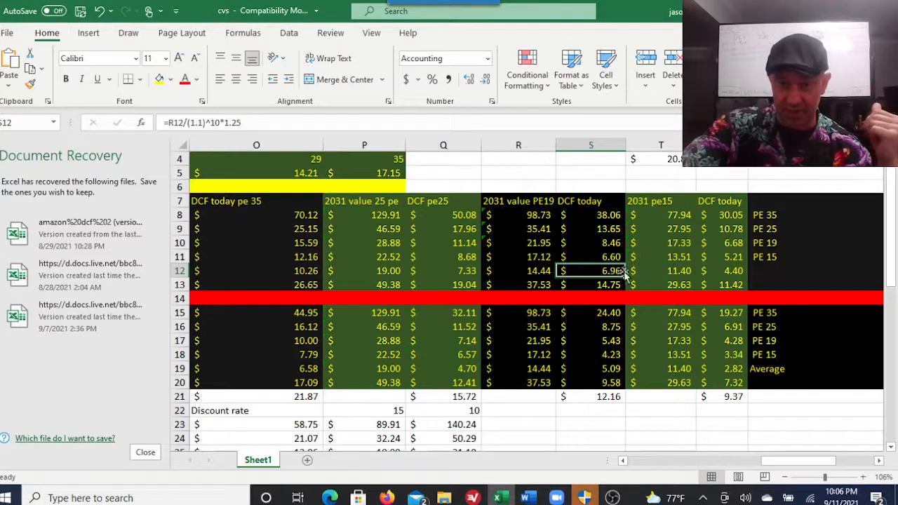
click(733, 368)
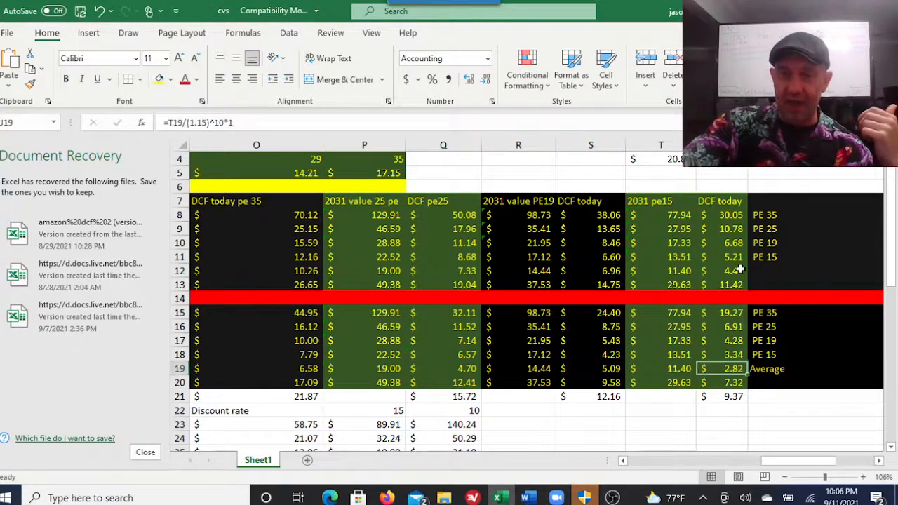
click(730, 271)
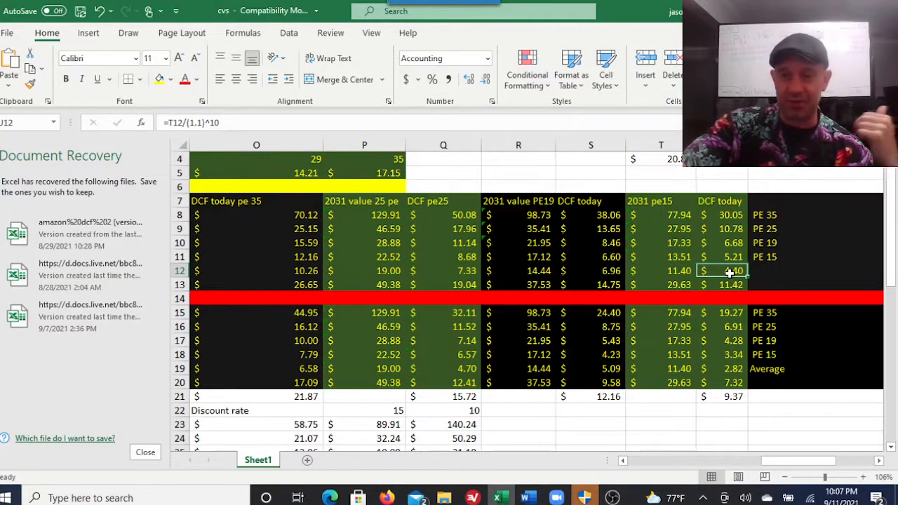
mouse_move(754, 277)
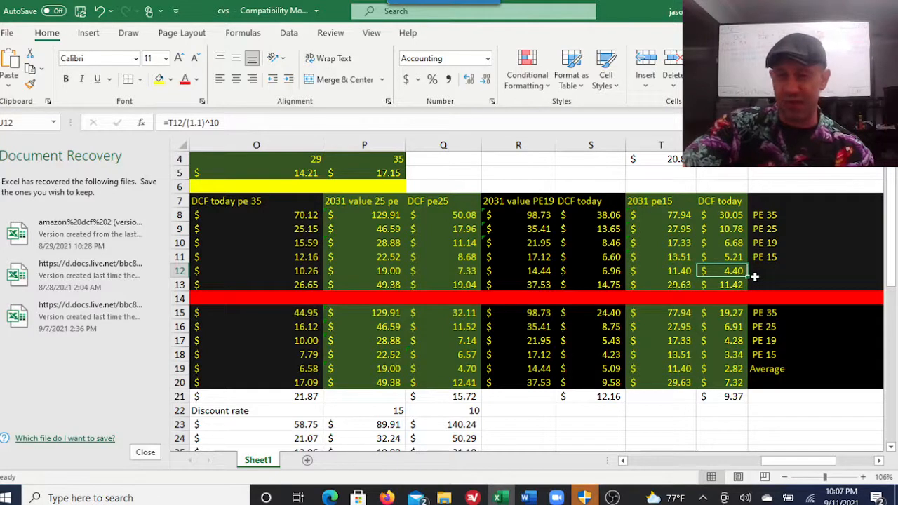
click(723, 215)
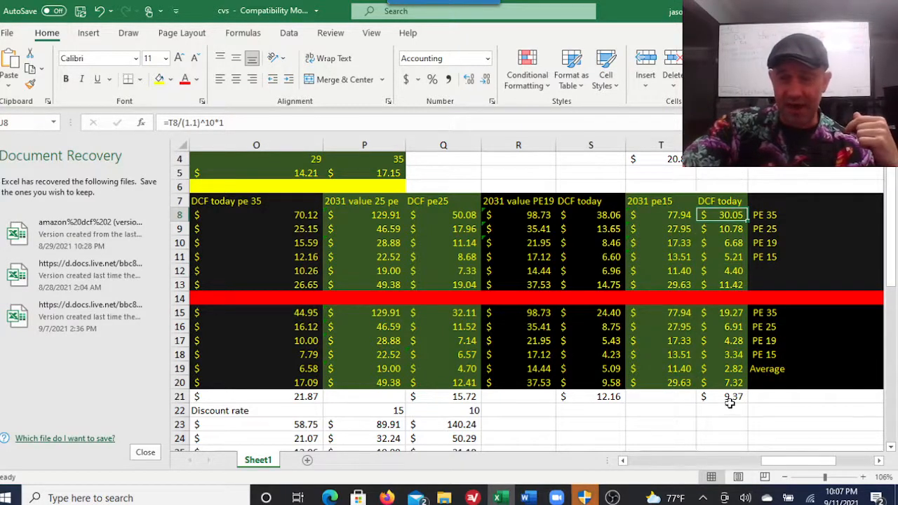
click(722, 396)
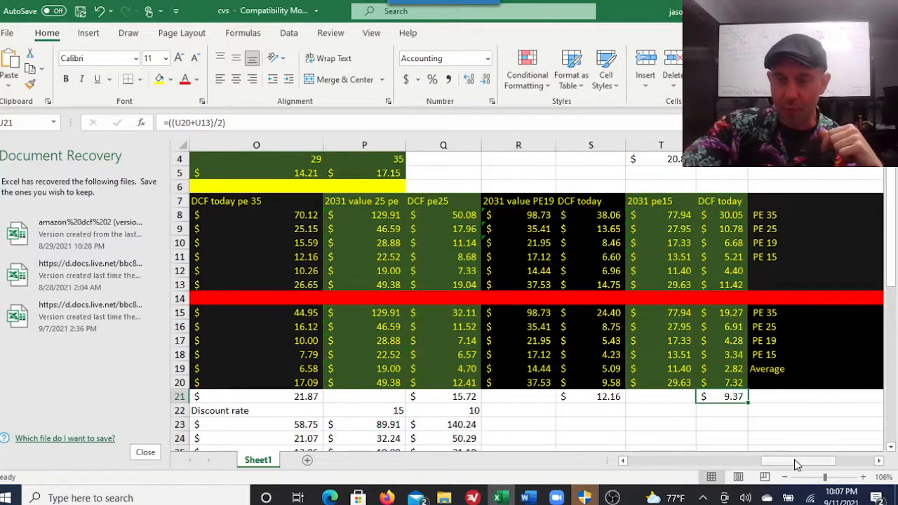
scroll(right, 3)
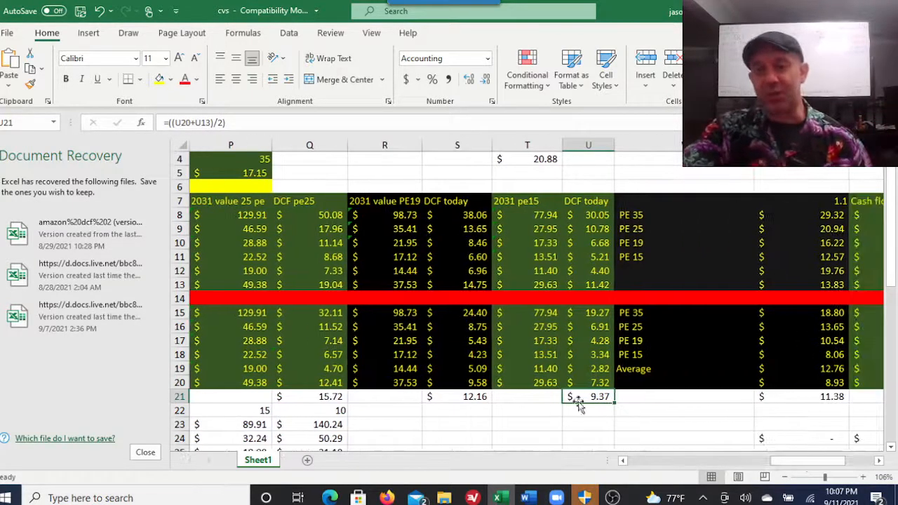
click(457, 382)
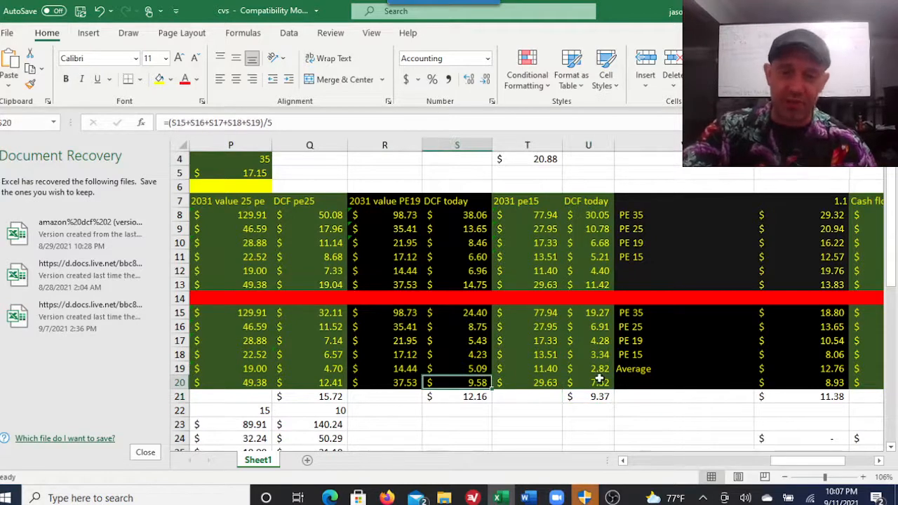
click(588, 382)
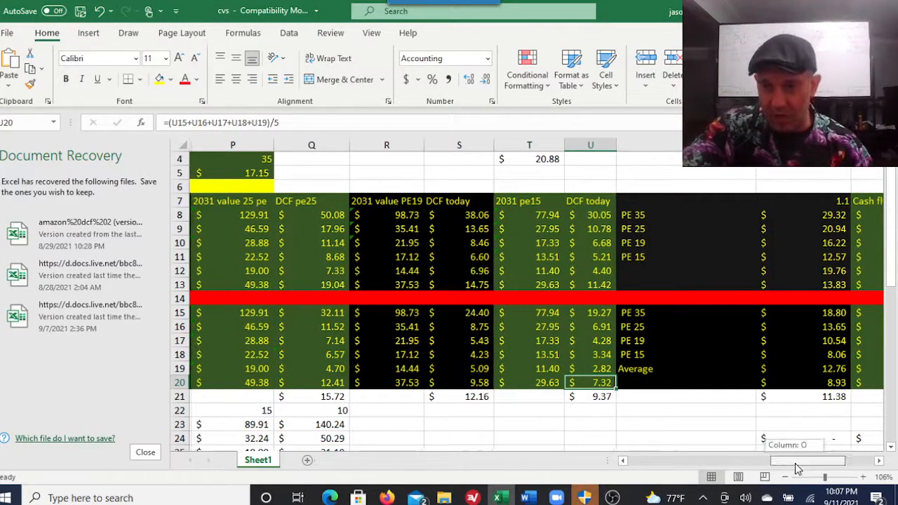
scroll(right, 3)
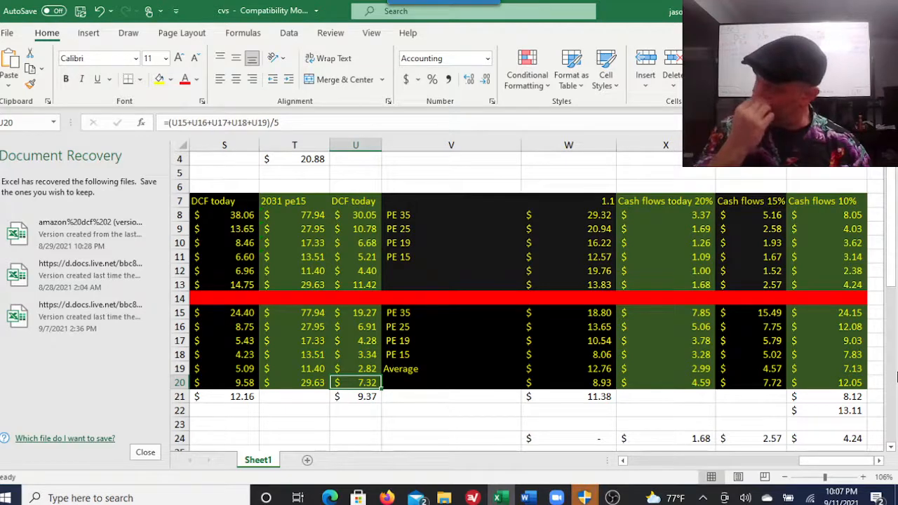
mouse_move(337, 340)
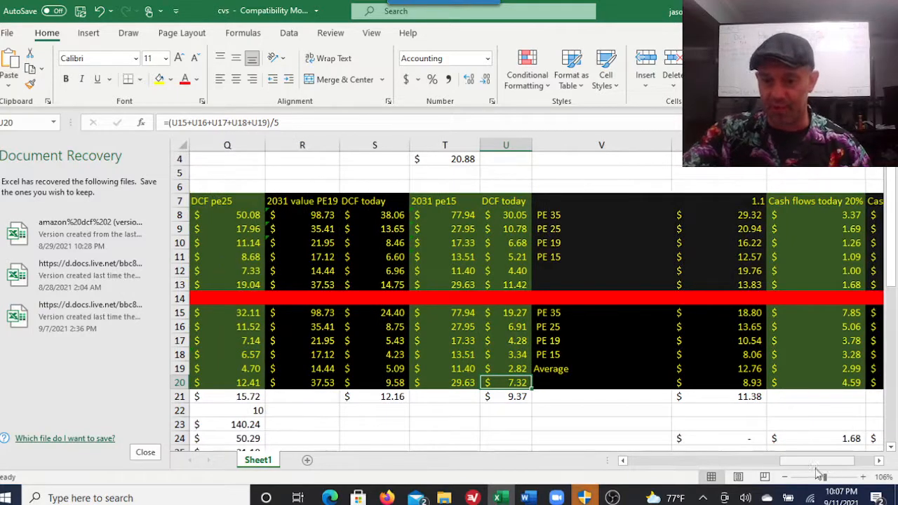
scroll(right, 3)
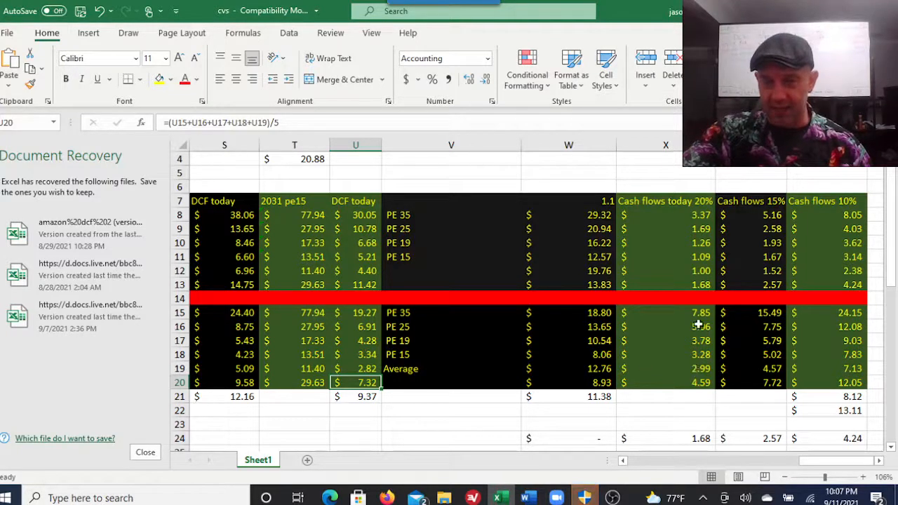
click(665, 368)
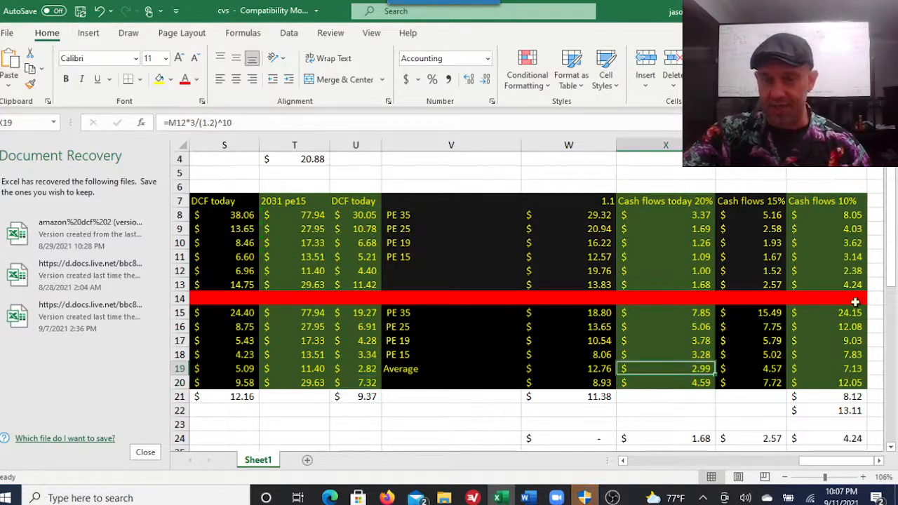
click(849, 312)
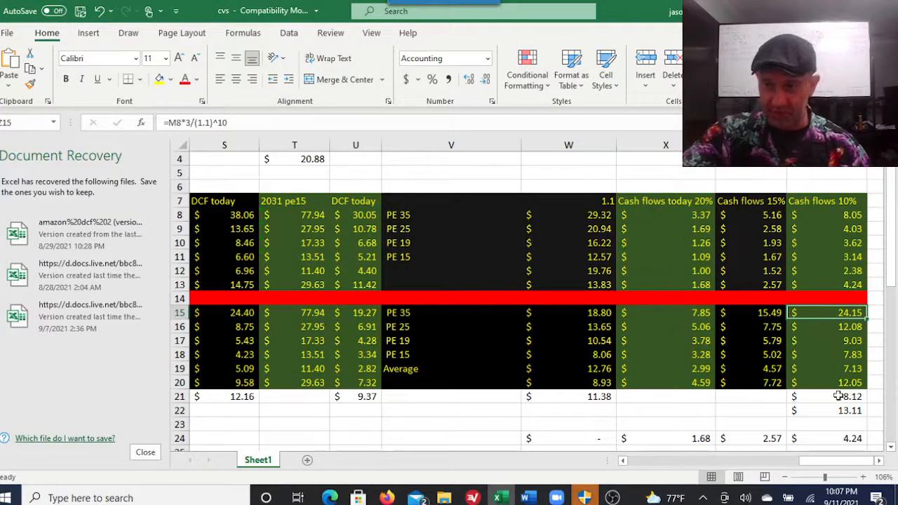
click(853, 397)
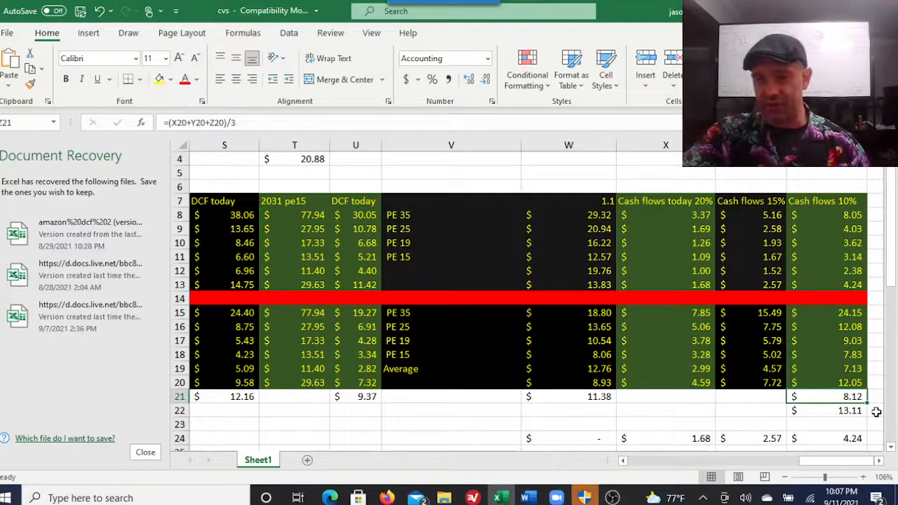
click(828, 410)
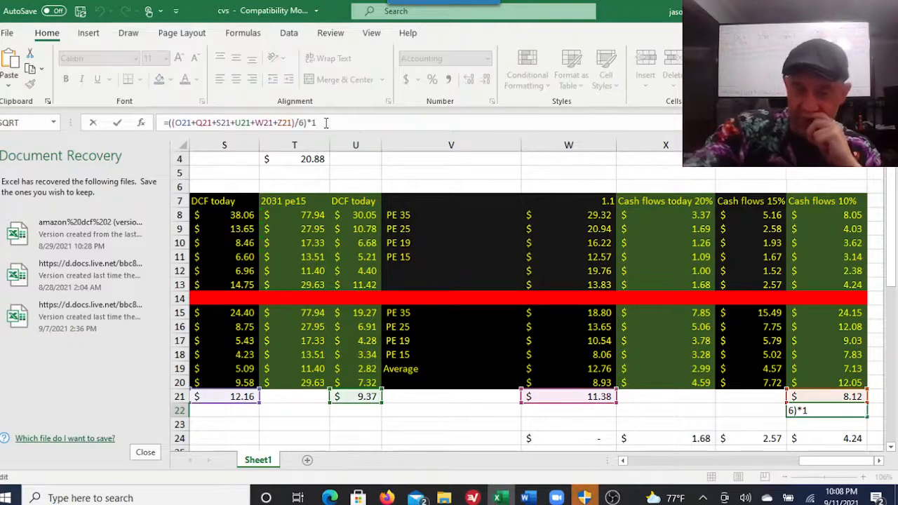
Multiply the six-estimate average in Z22 by 0.85, giving an overall estimate of 11.14
text(.8)
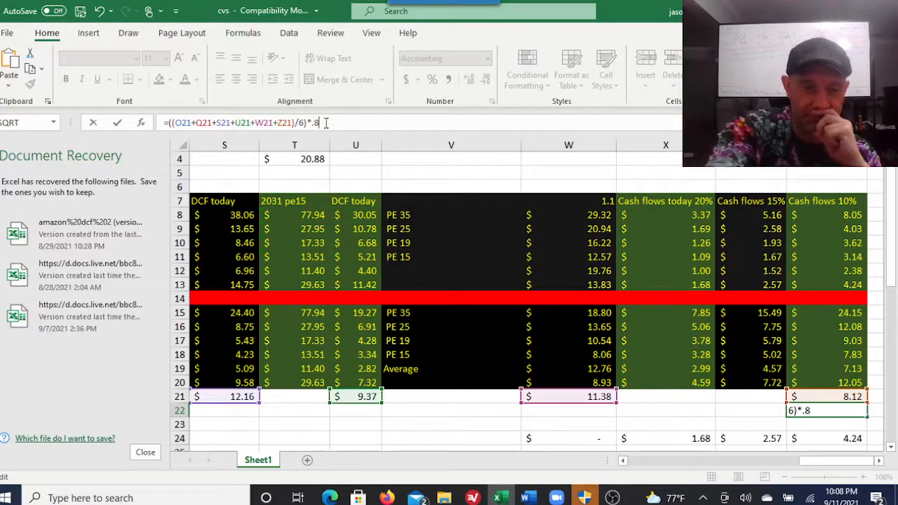
key(Return)
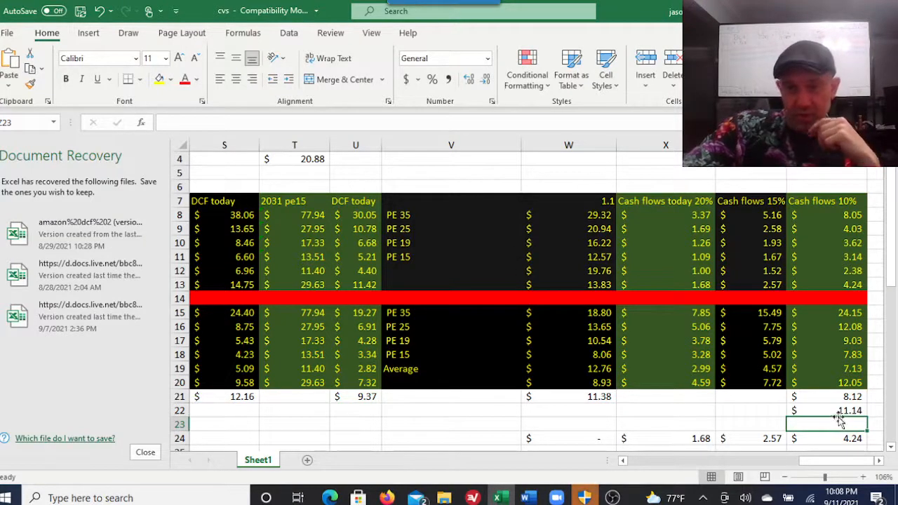
click(839, 410)
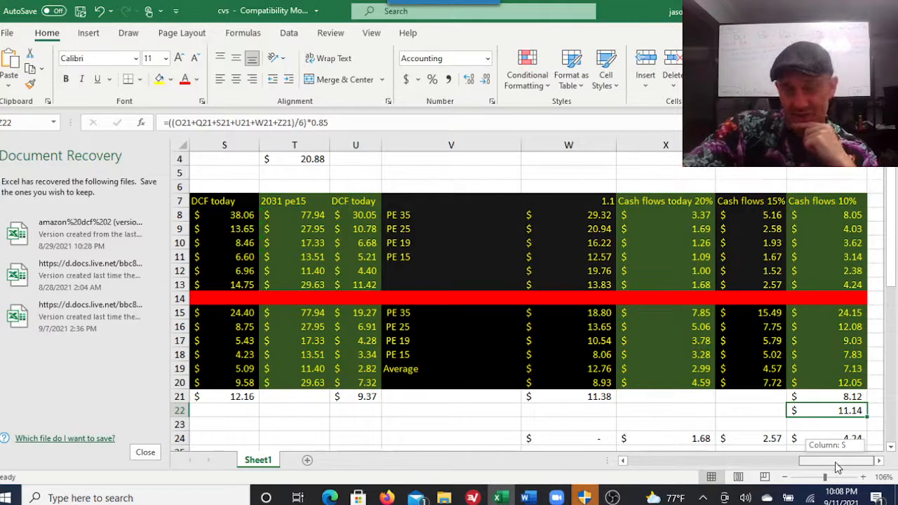
scroll(left, 3)
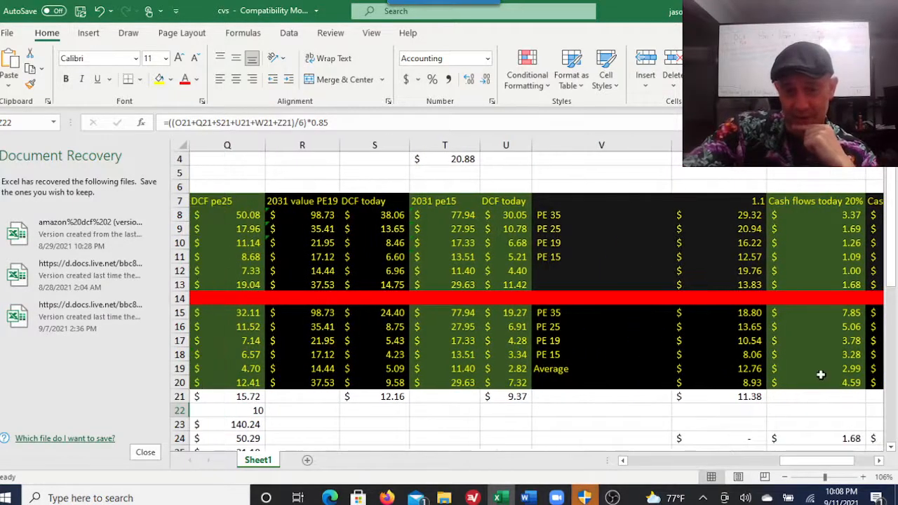
scroll(down, 3)
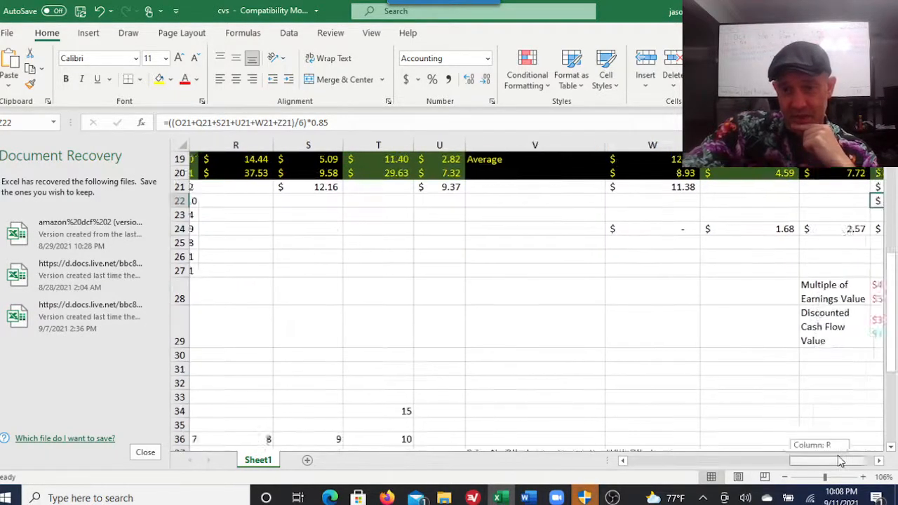
scroll(right, 3)
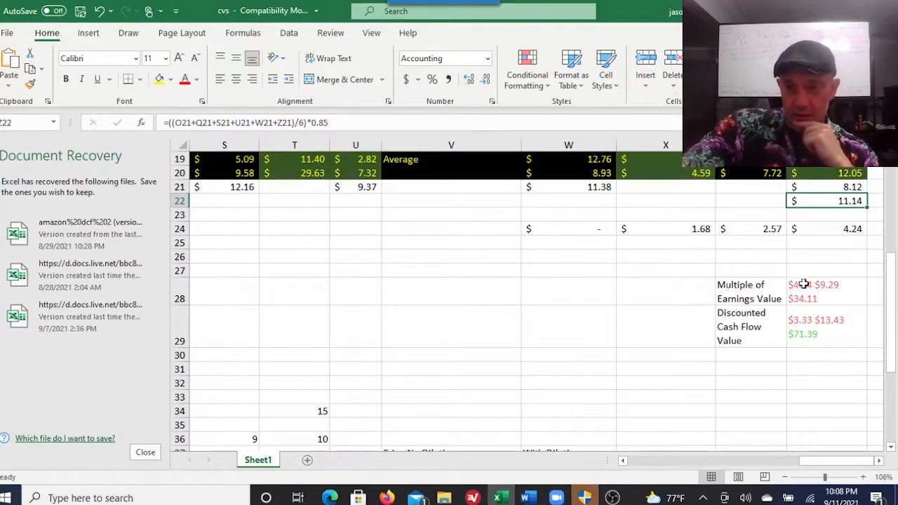
click(827, 291)
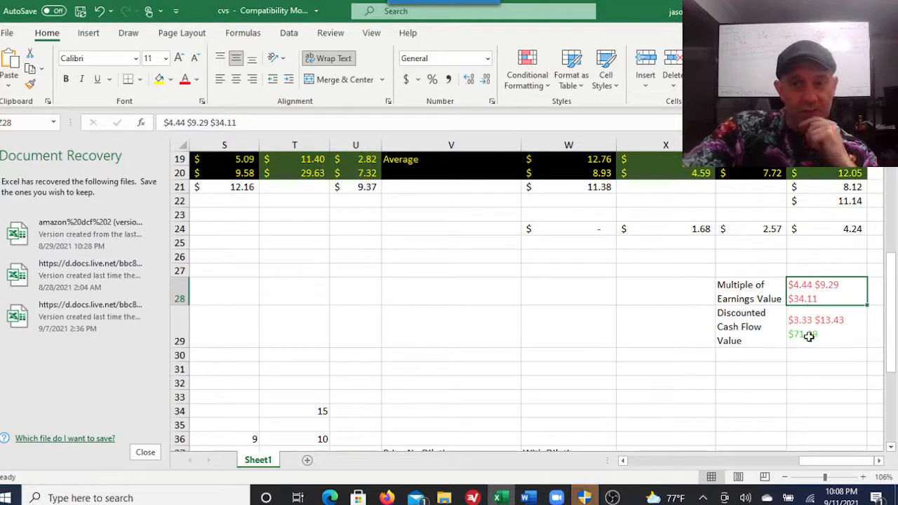
click(826, 326)
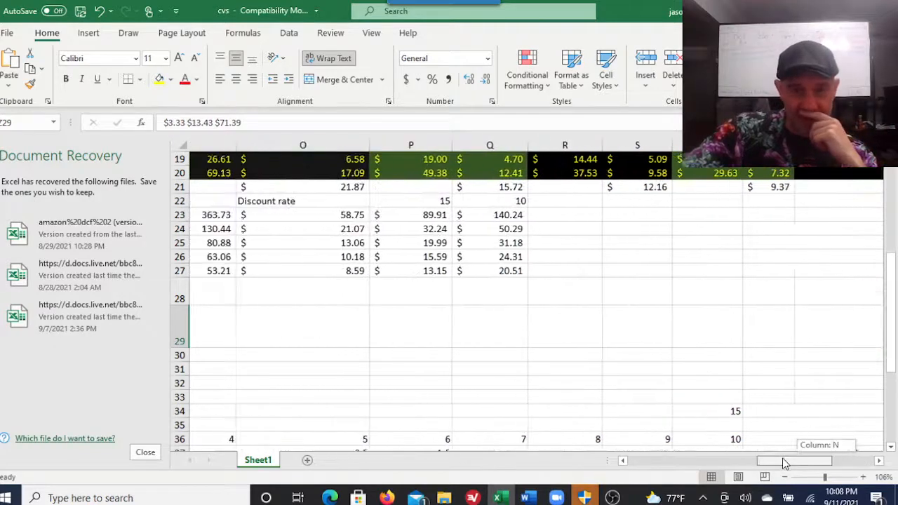
scroll(up, 3)
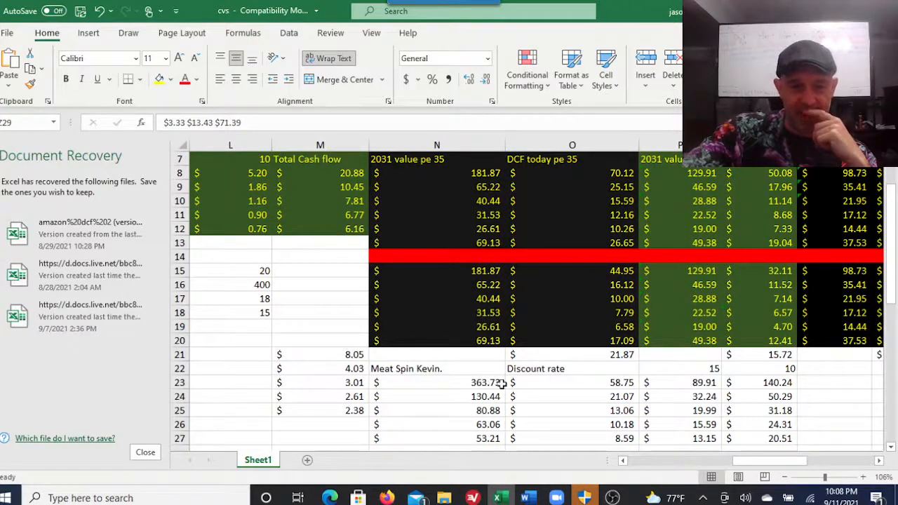
click(572, 383)
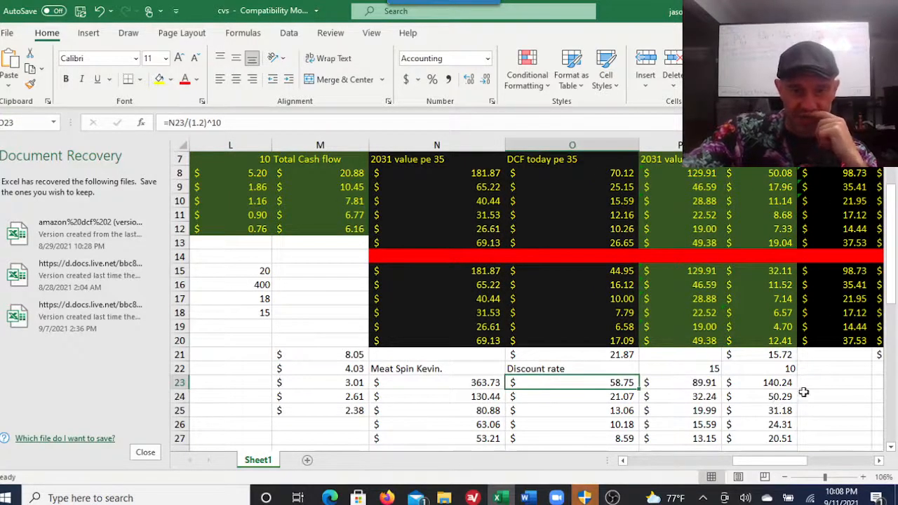
mouse_move(558, 398)
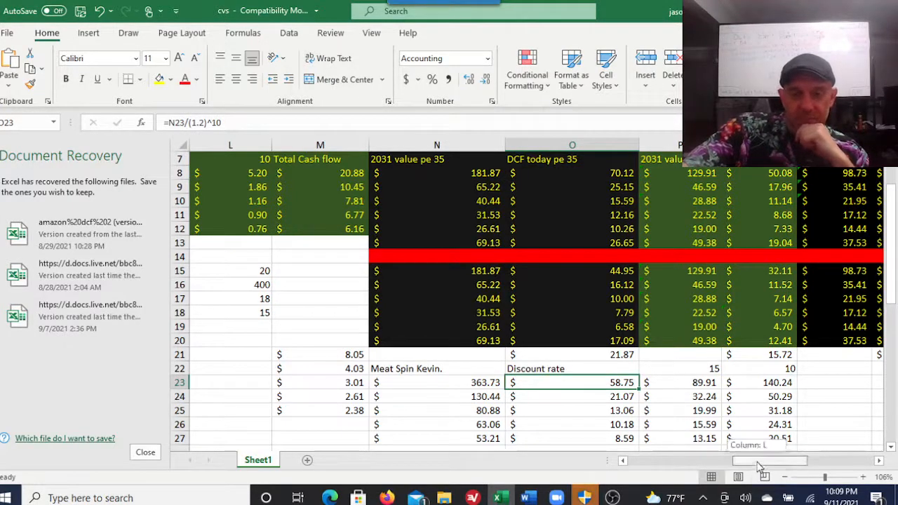
scroll(left, 3)
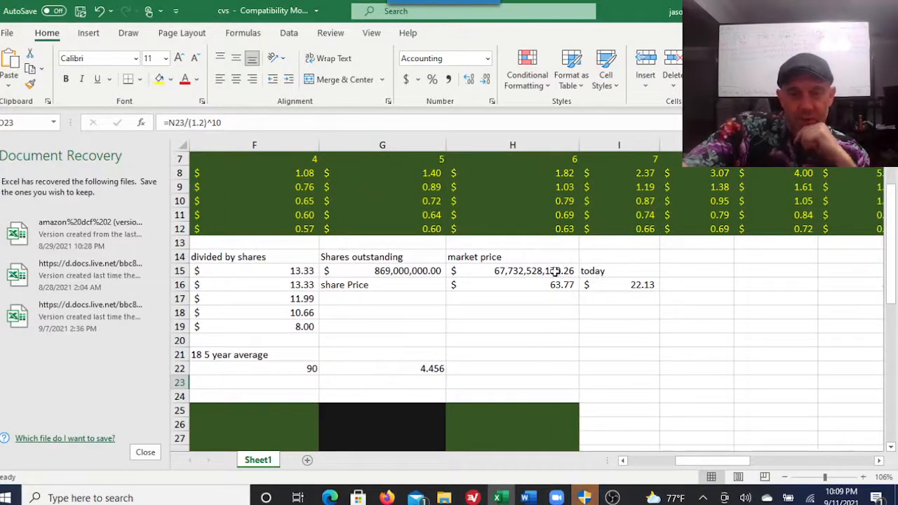
click(513, 271)
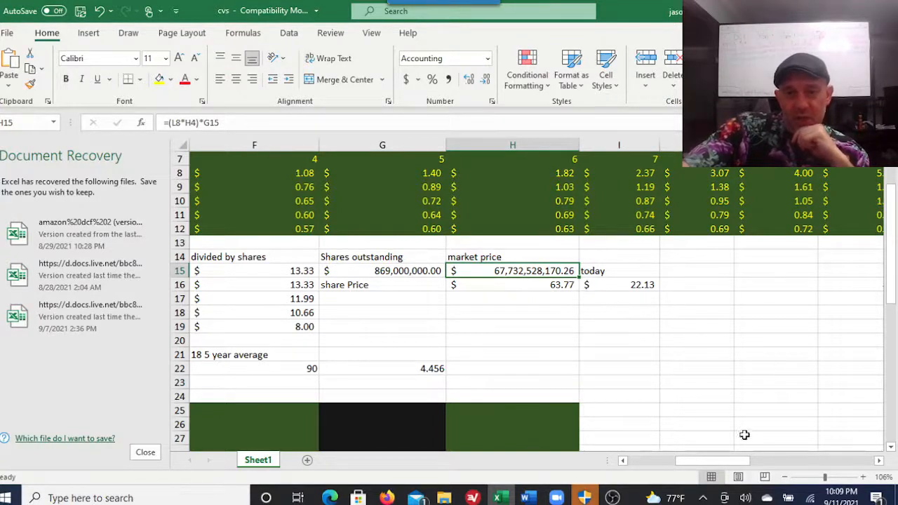
scroll(right, 3)
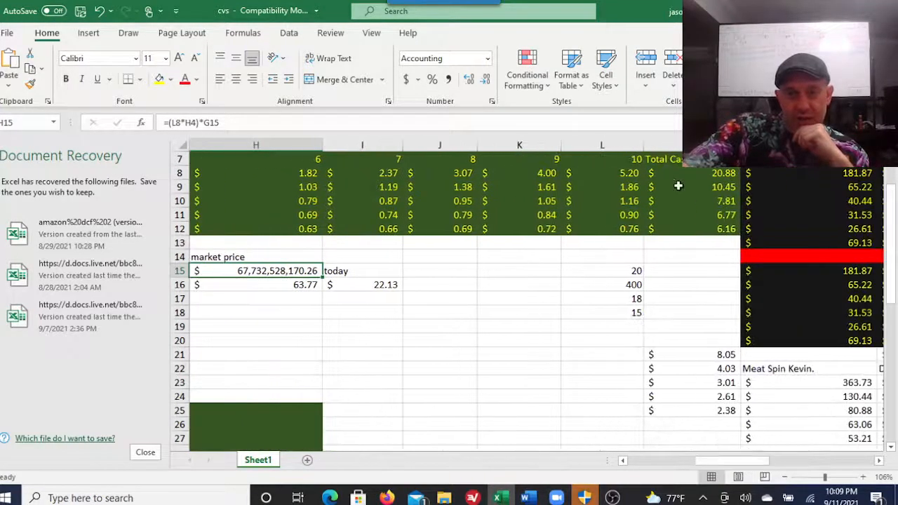
click(602, 173)
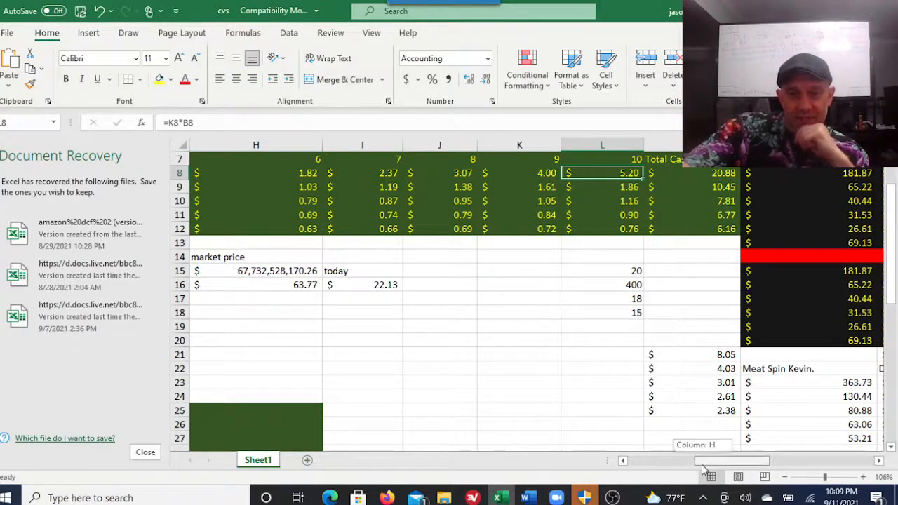
scroll(left, 3)
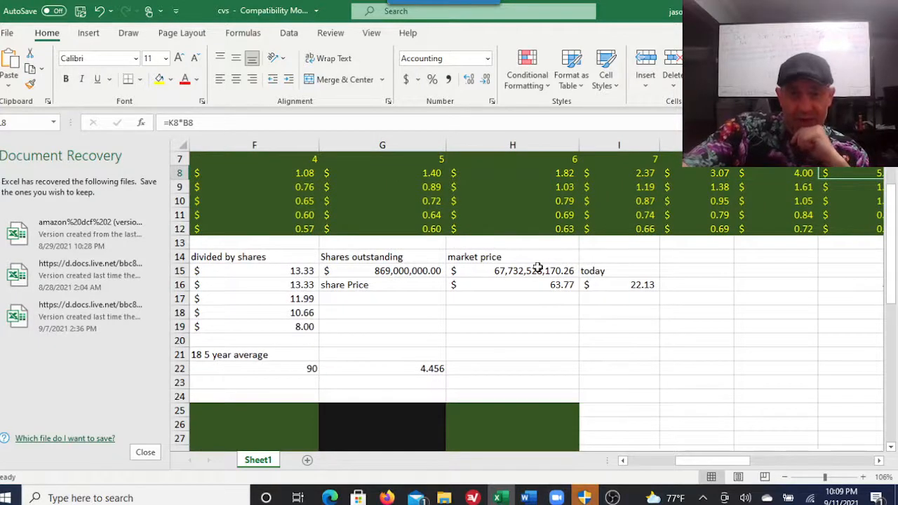
click(512, 270)
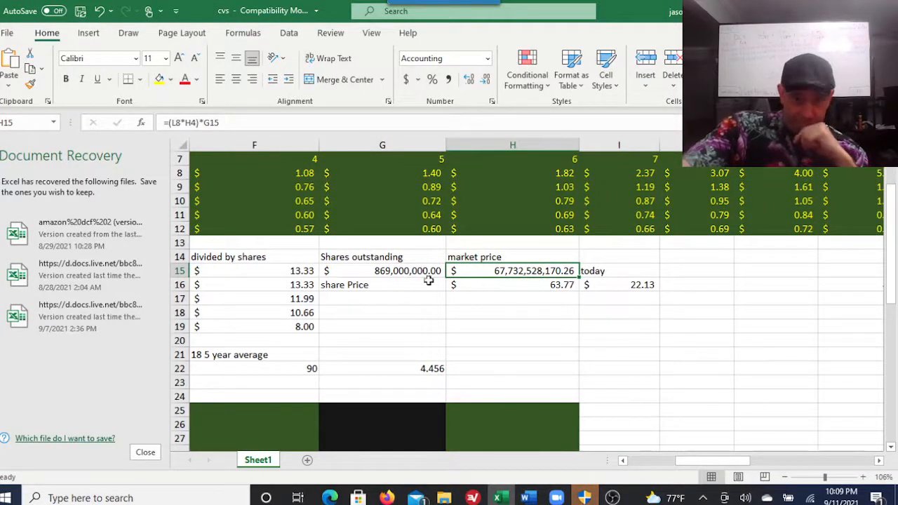
click(382, 271)
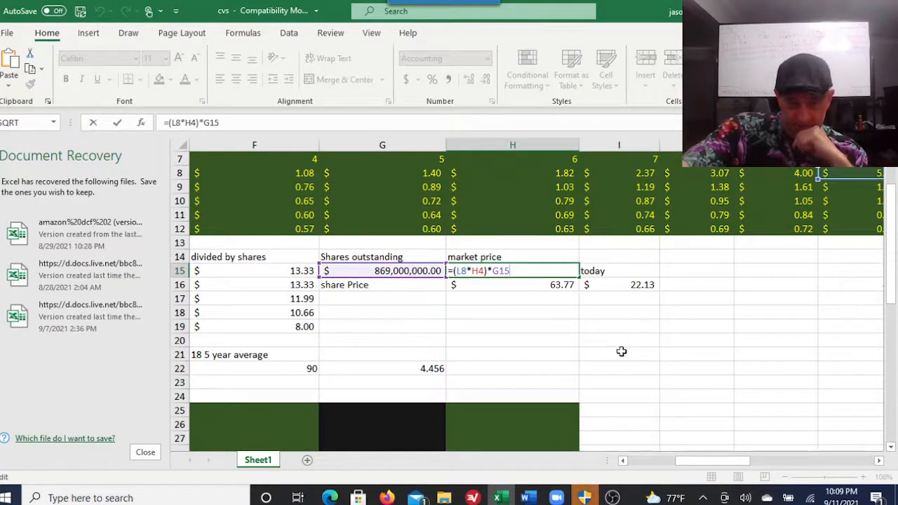
key(Return)
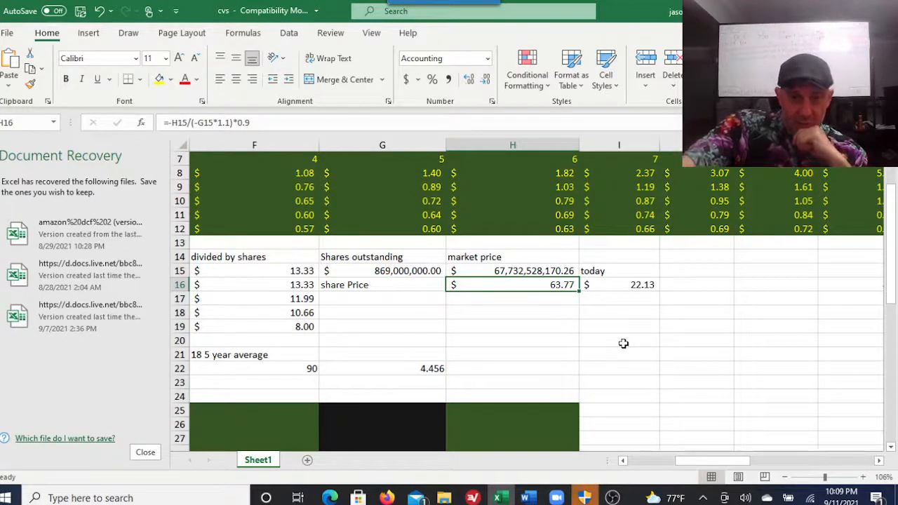
click(382, 270)
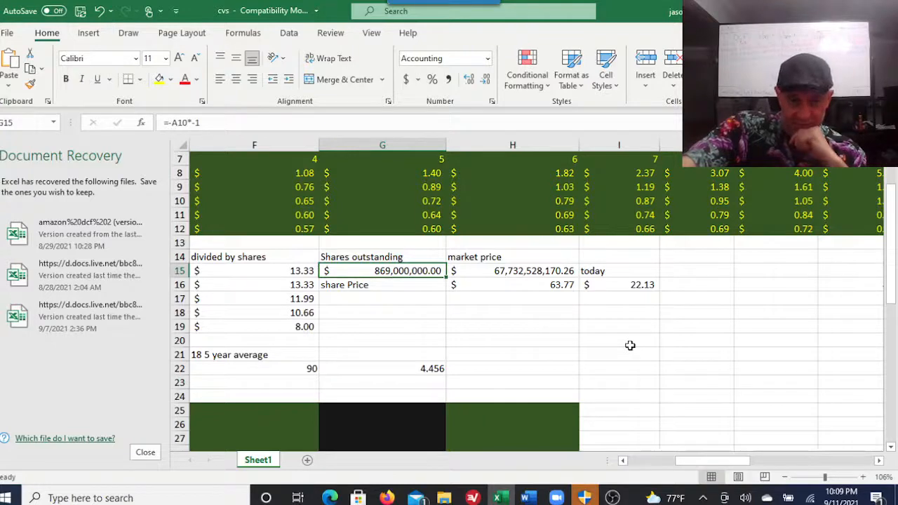
click(513, 284)
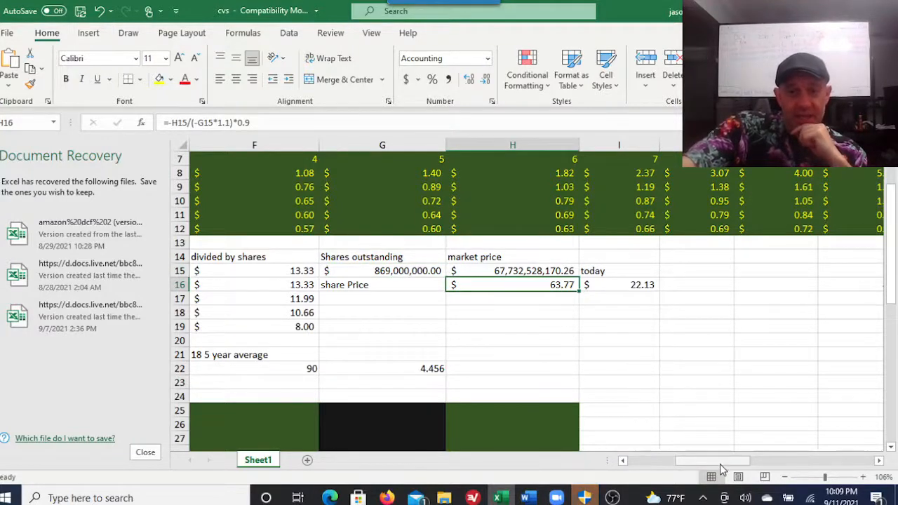
scroll(left, 3)
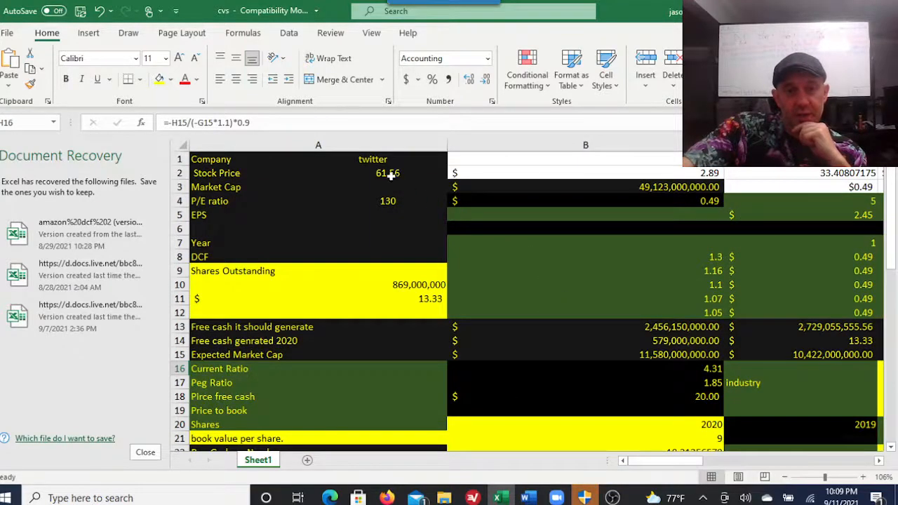
Set I16 to =(H16/(1.1)^10)*0.85 so the discounted share price reads $20.90
click(318, 173)
text(=(H16/(1.1)^10)*0.9)
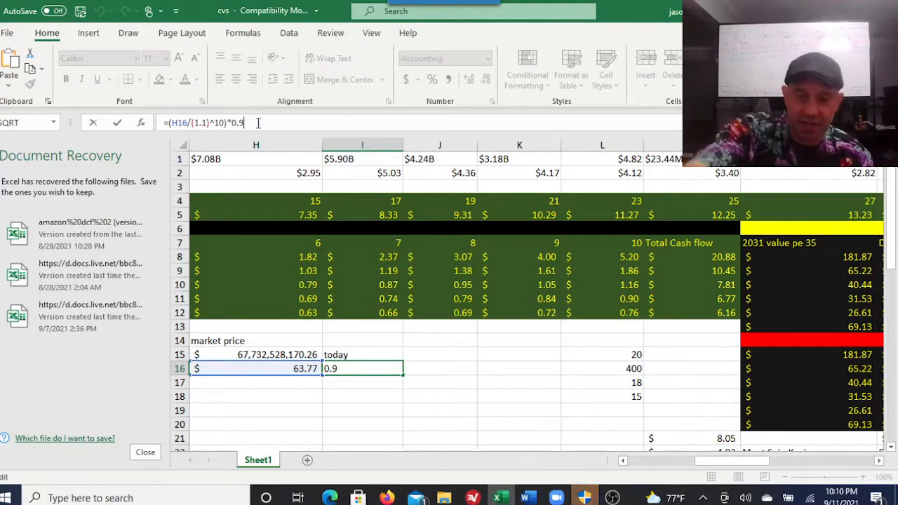
text(5)
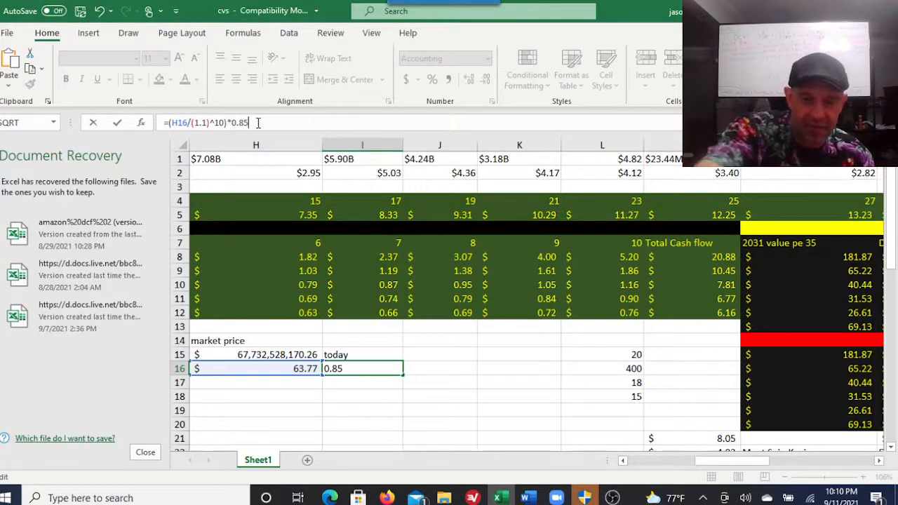
key(Return)
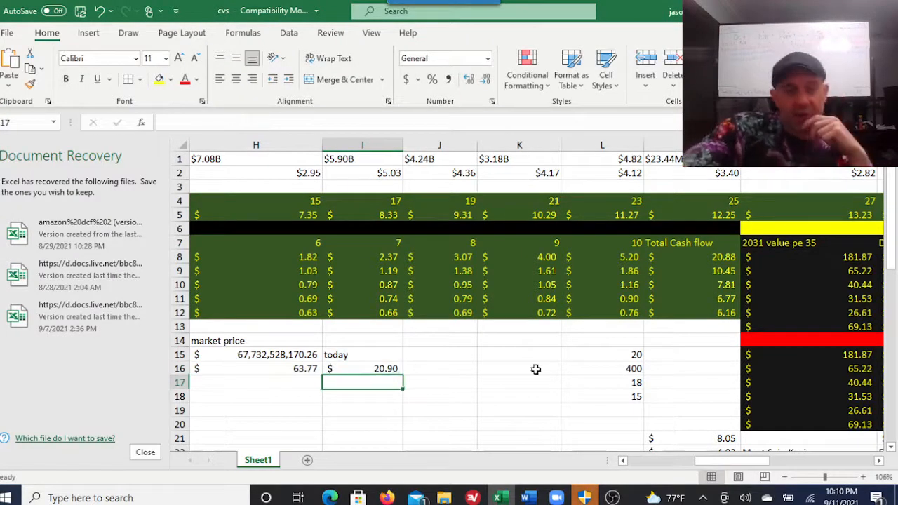
mouse_move(543, 362)
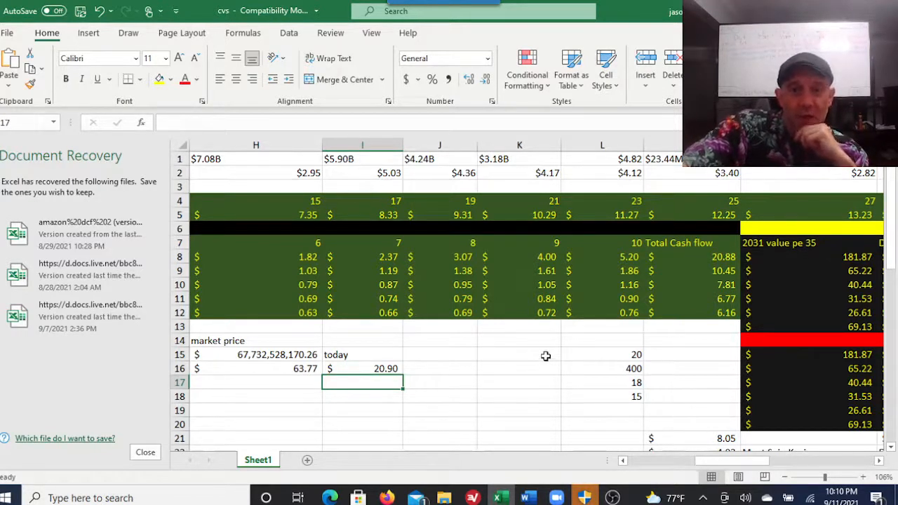
Revise the H15 market price formula to $24.29 billion, giving a $22.87 share price
click(519, 299)
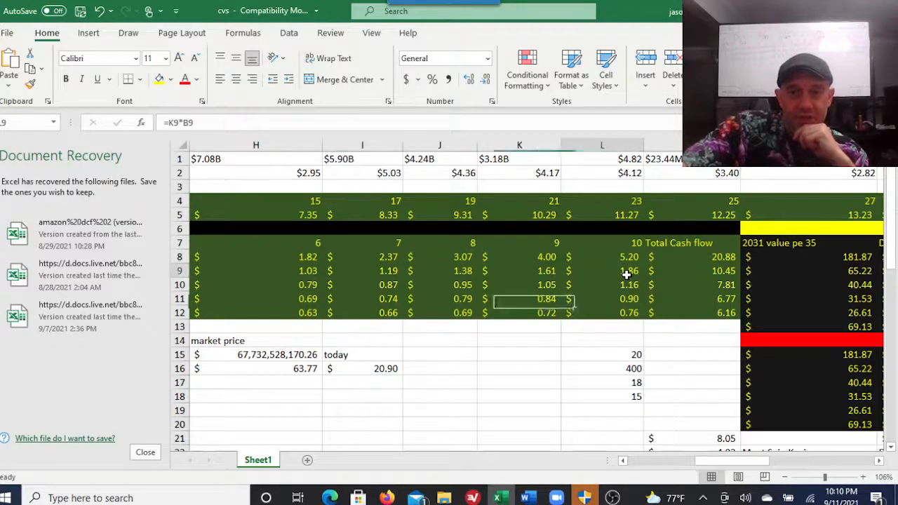
click(602, 270)
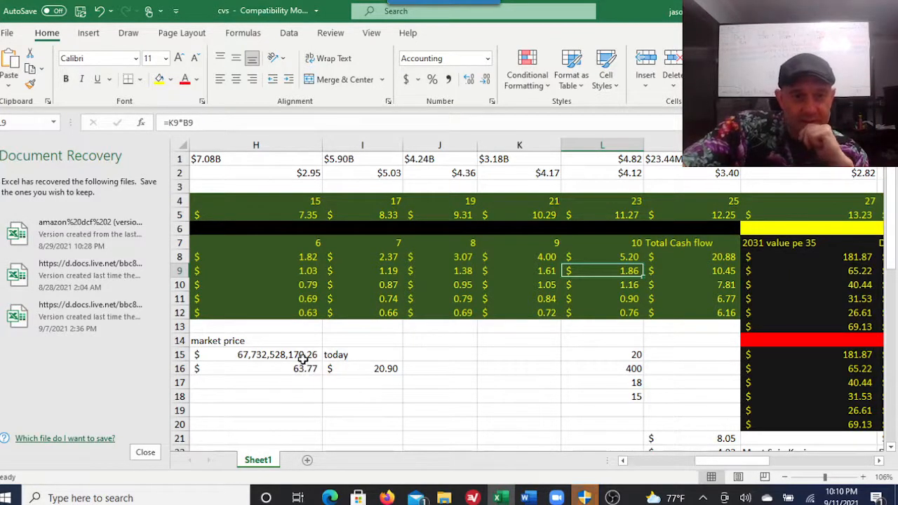
click(256, 354)
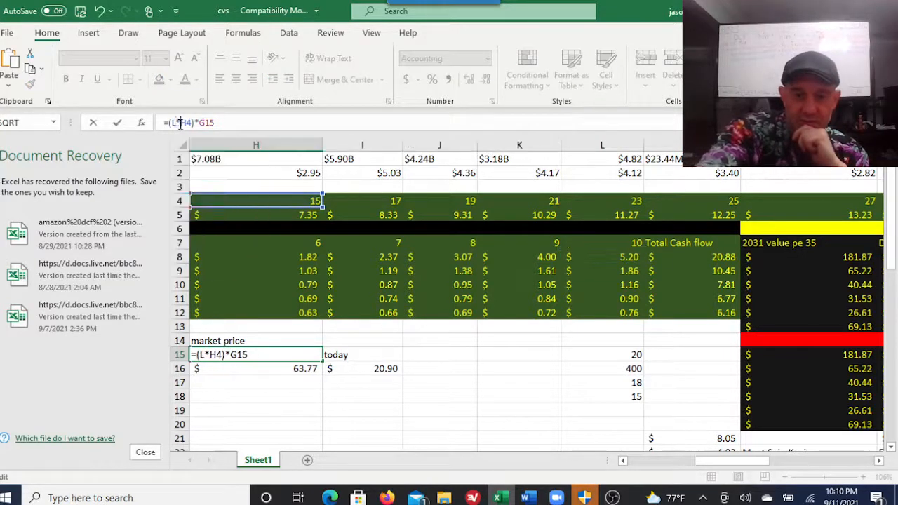
key(Return)
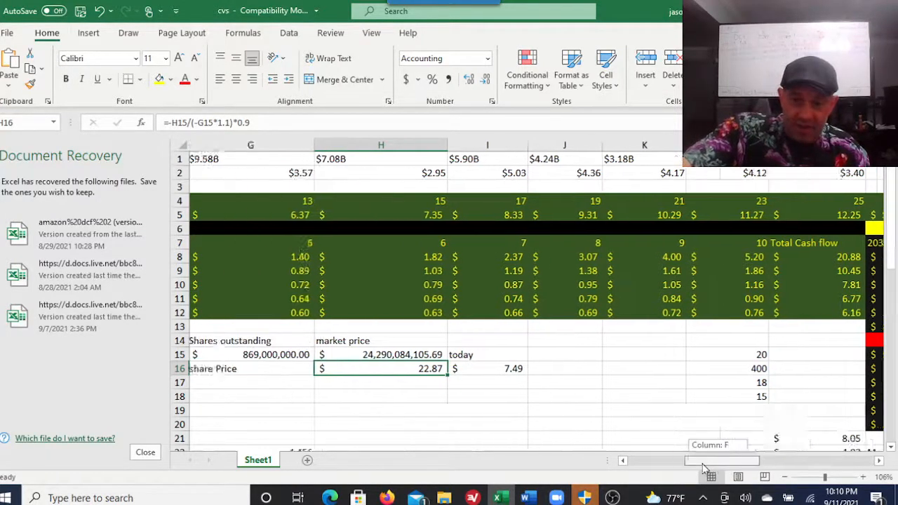
Change I16's multiplier to 1 so the discounted estimate reads $8.82
scroll(left, 3)
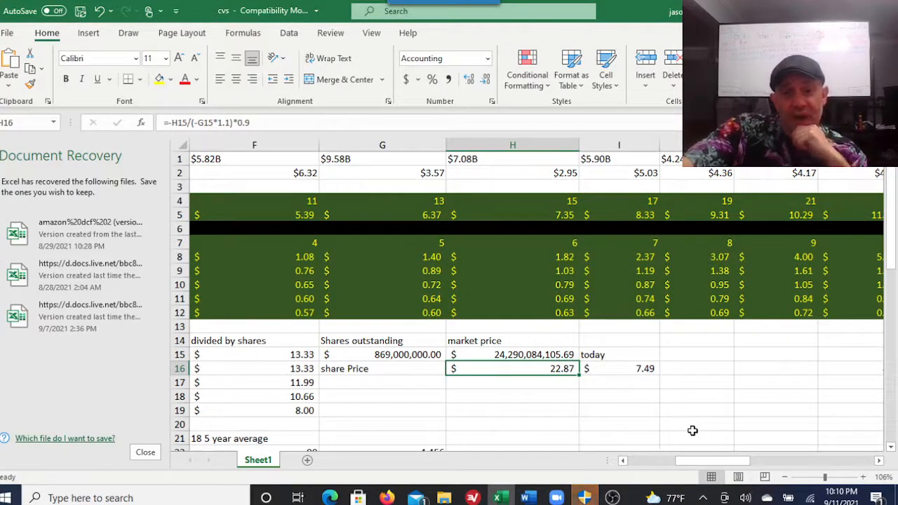
click(619, 368)
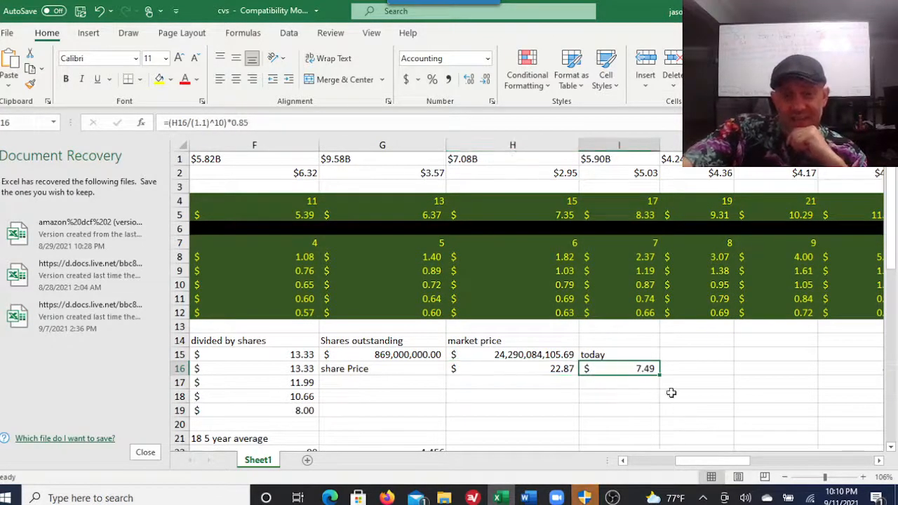
mouse_move(694, 418)
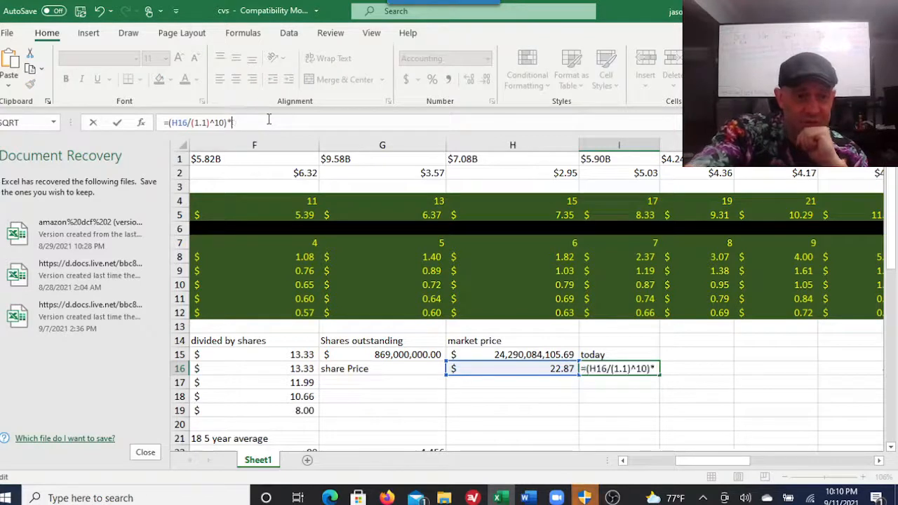
key(Return)
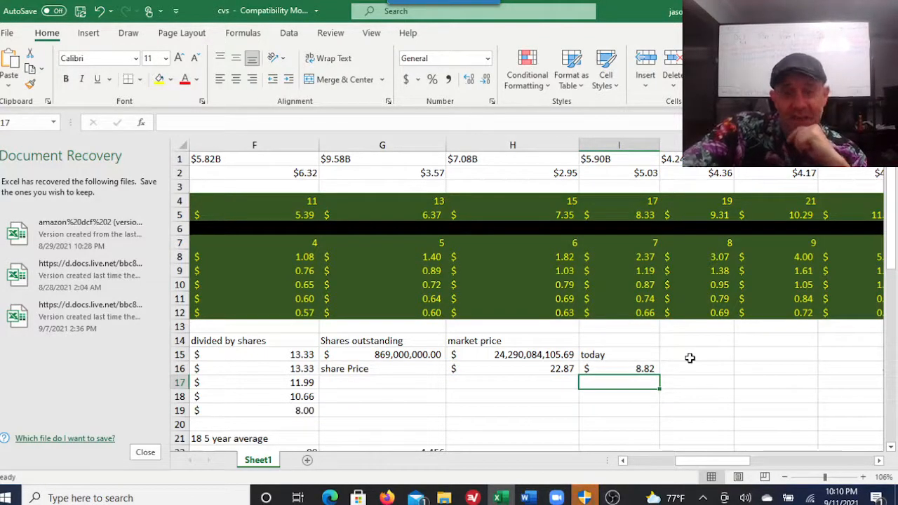
scroll(left, 3)
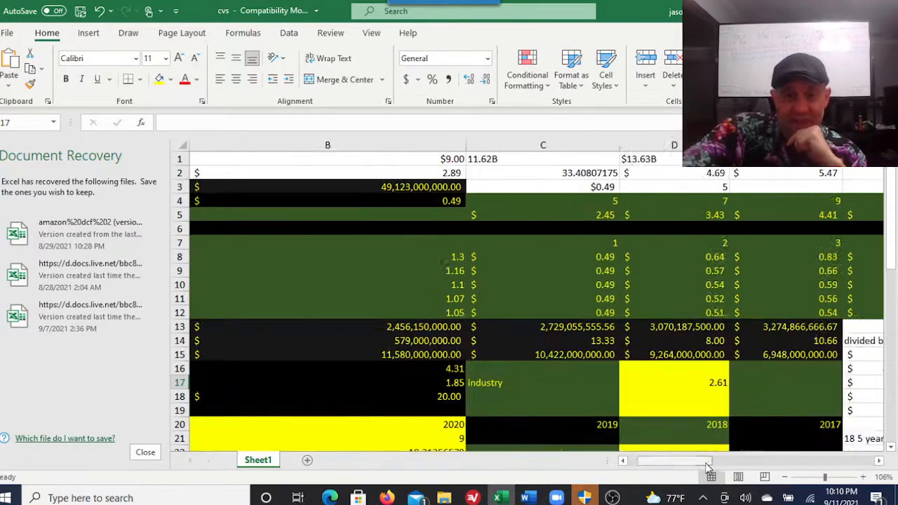
scroll(down, 3)
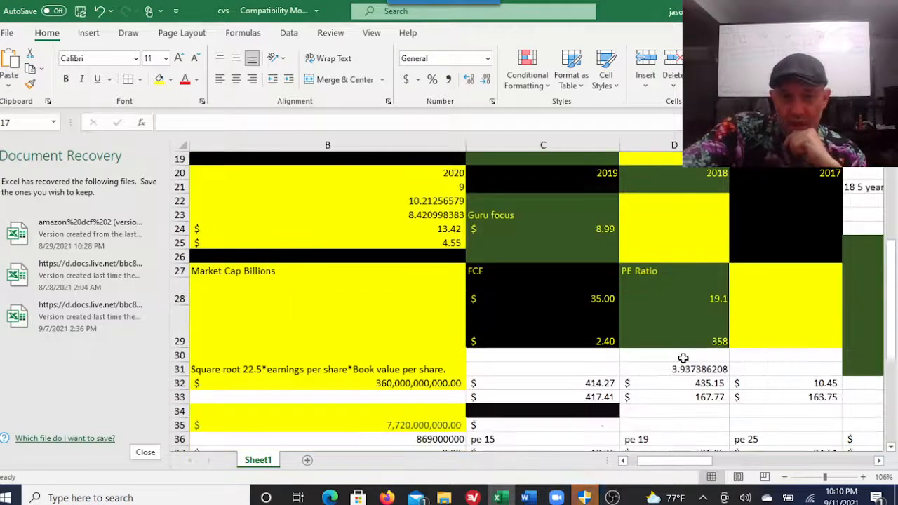
scroll(down, 3)
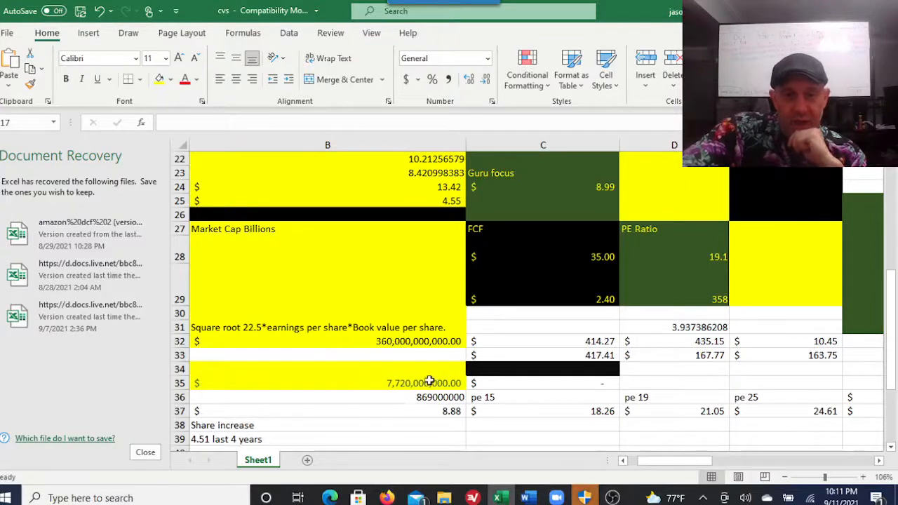
scroll(left, 3)
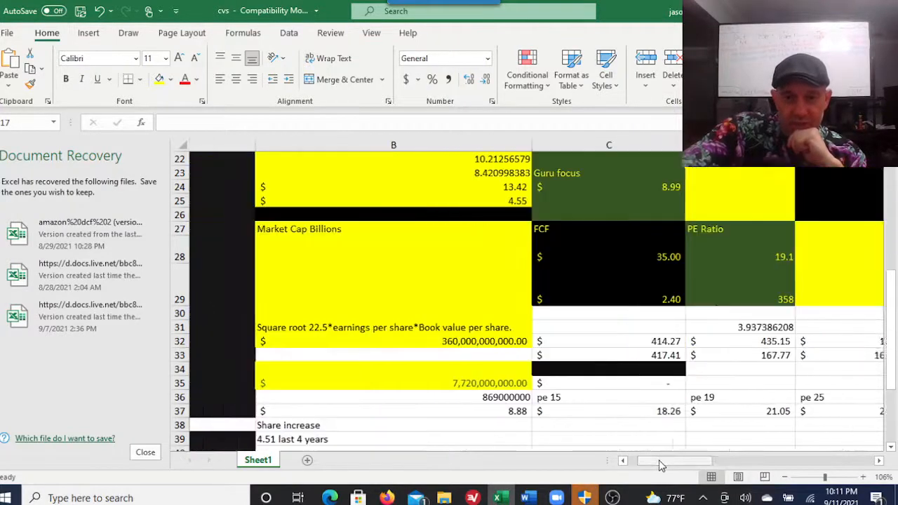
scroll(left, 3)
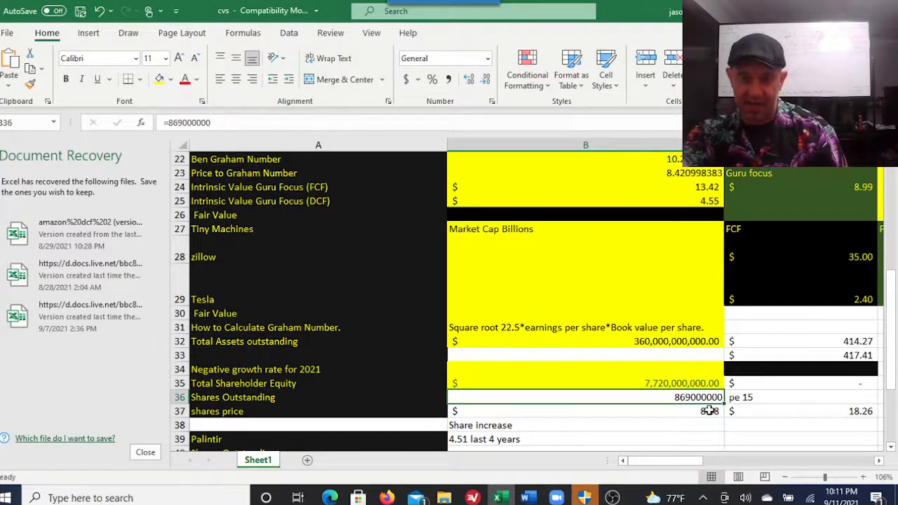
click(586, 411)
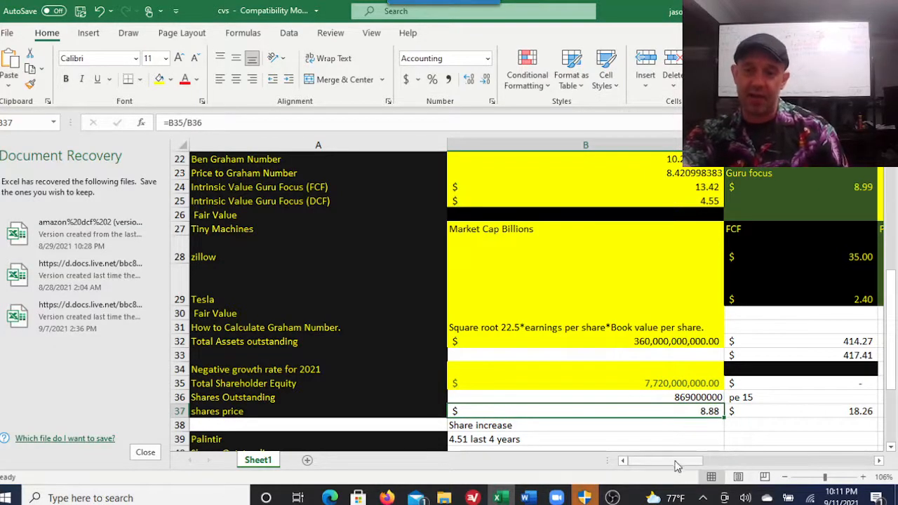
scroll(right, 3)
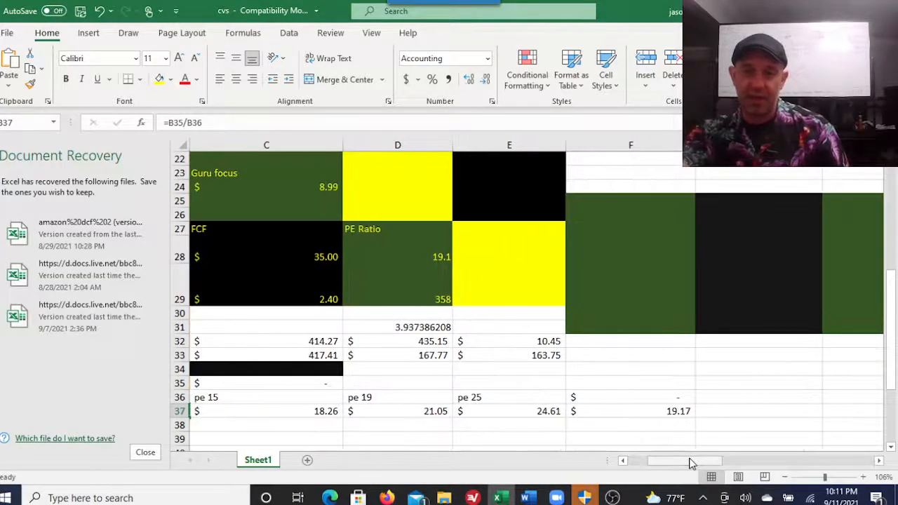
click(266, 411)
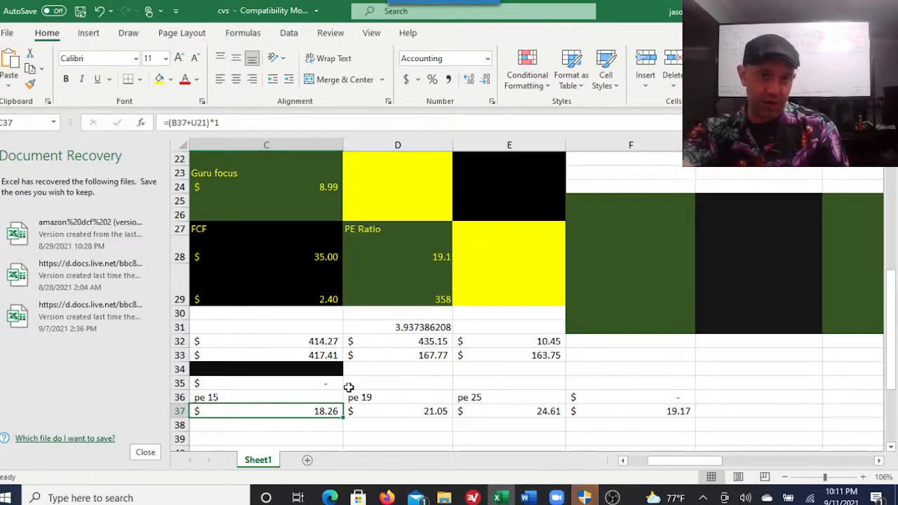
mouse_move(456, 401)
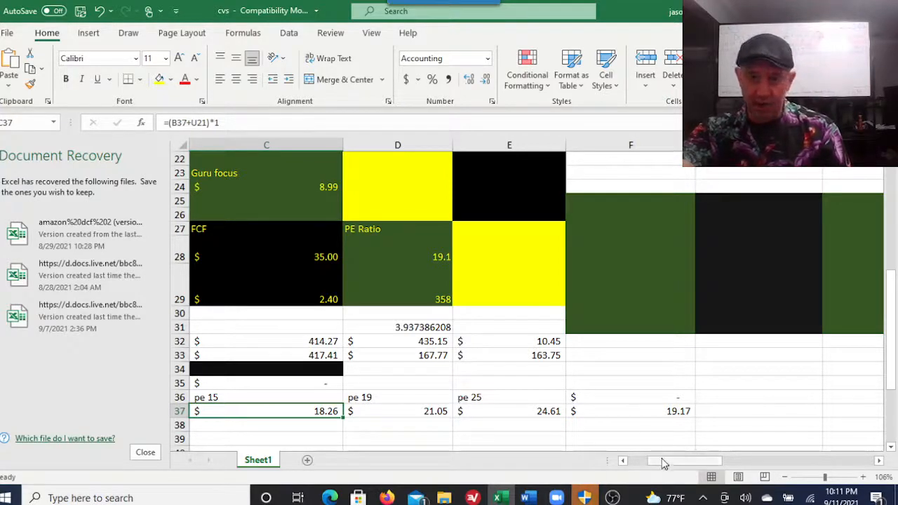
scroll(right, 3)
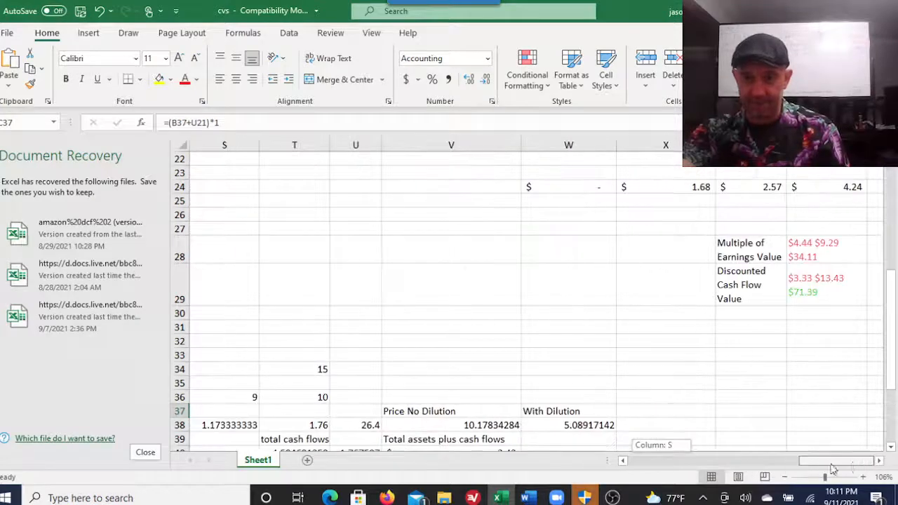
scroll(up, 3)
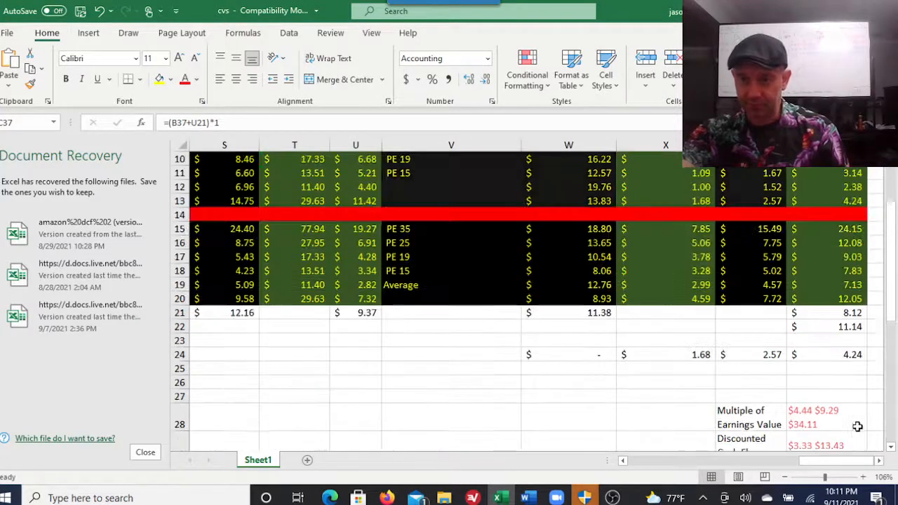
mouse_move(721, 271)
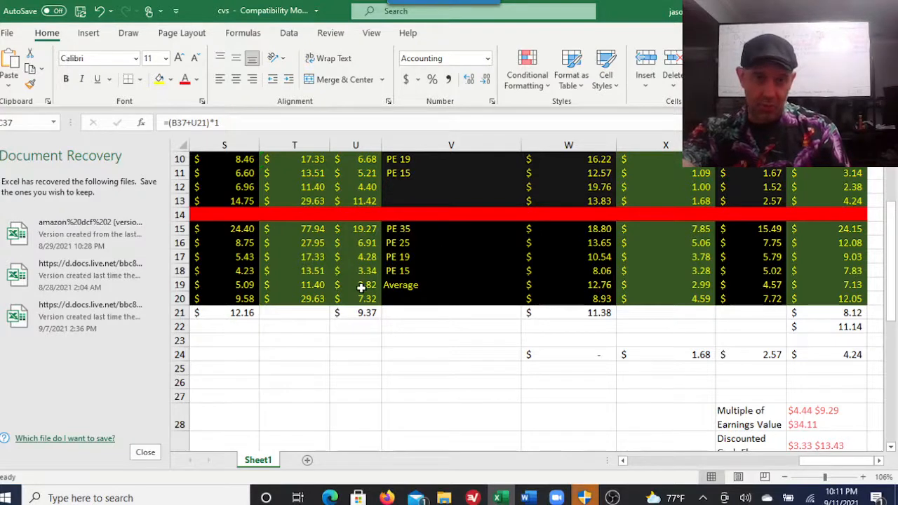
click(364, 284)
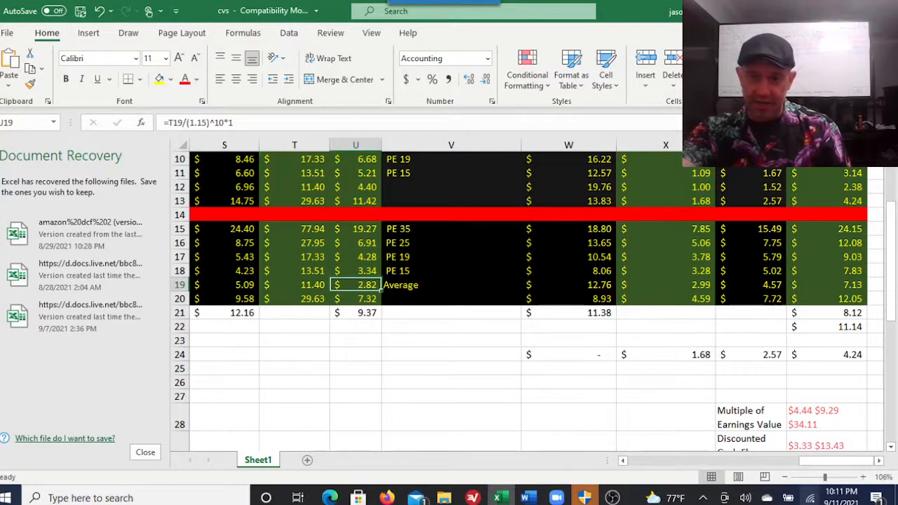
scroll(left, 3)
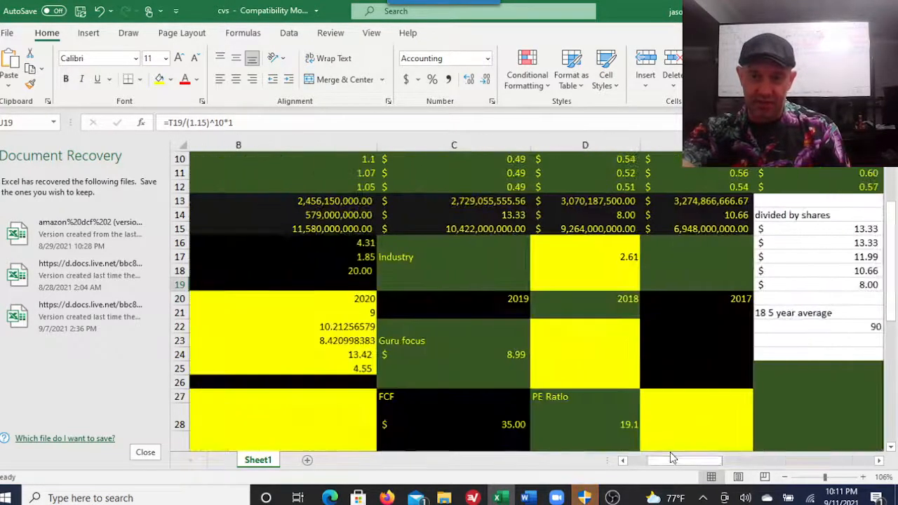
scroll(down, 3)
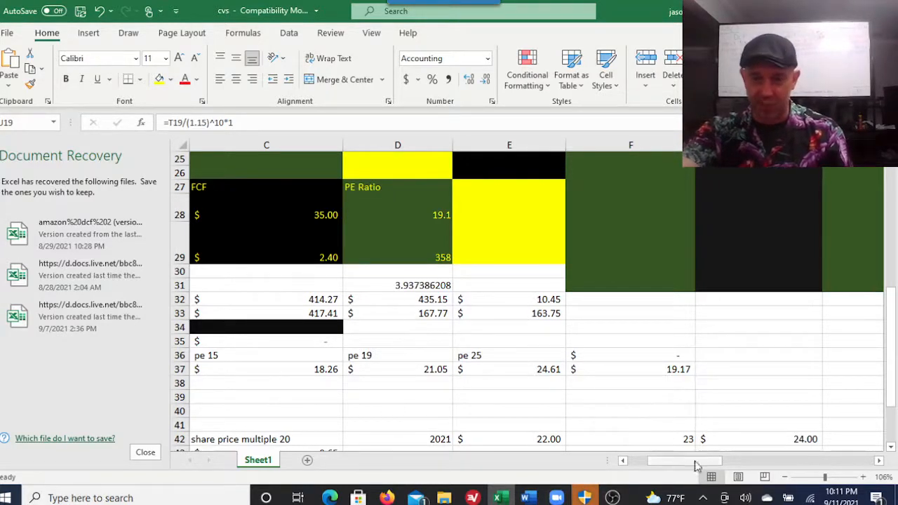
scroll(left, 3)
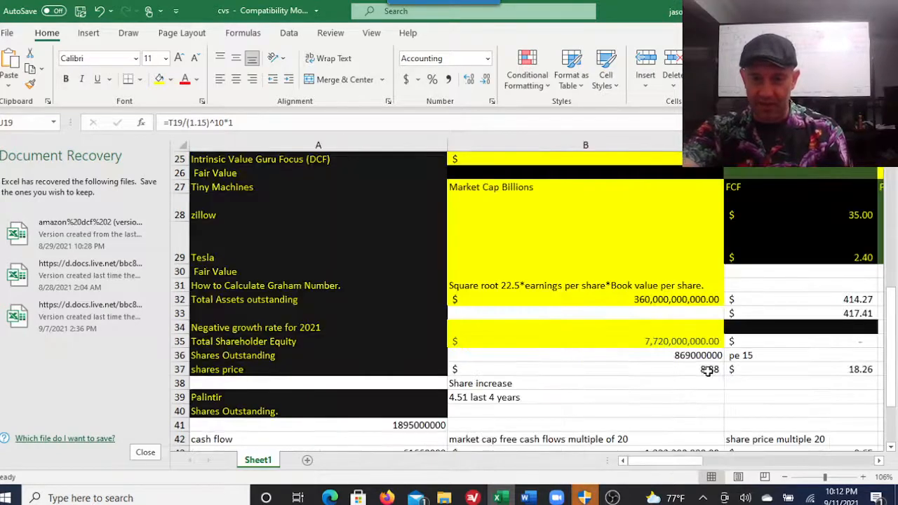
click(585, 369)
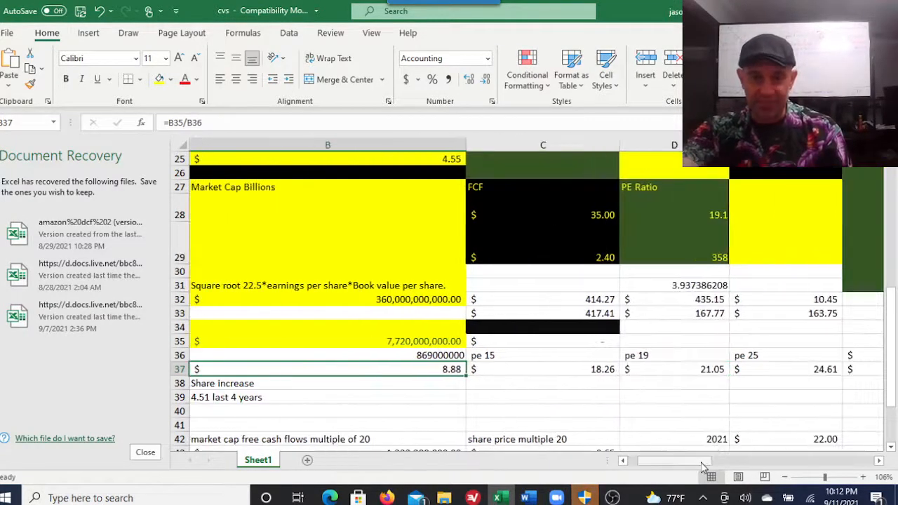
click(542, 369)
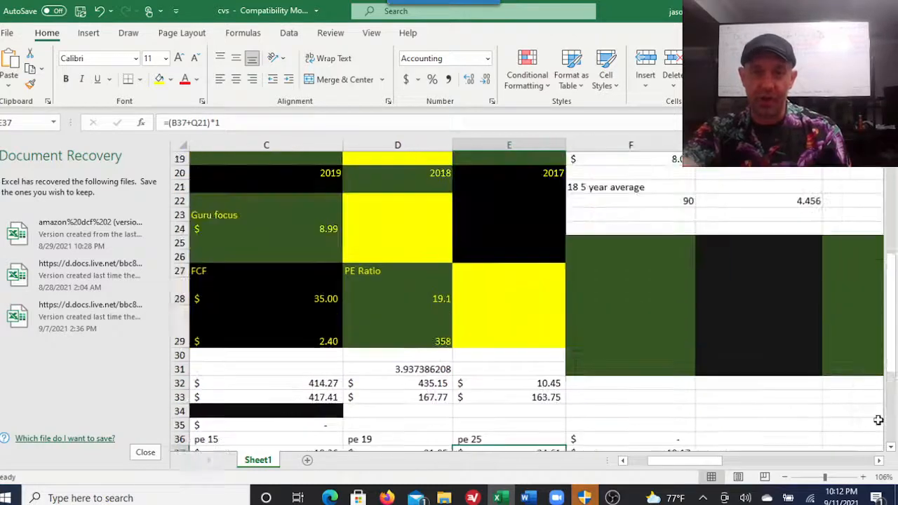
scroll(up, 3)
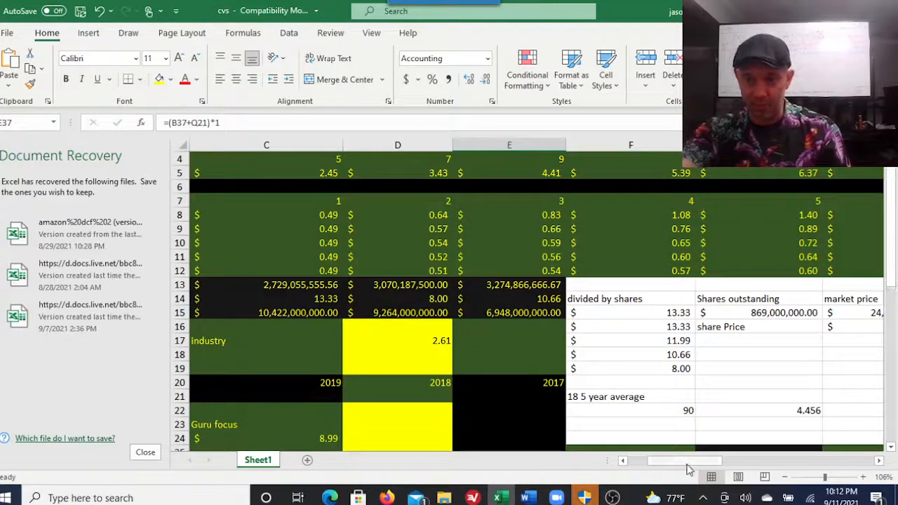
scroll(right, 3)
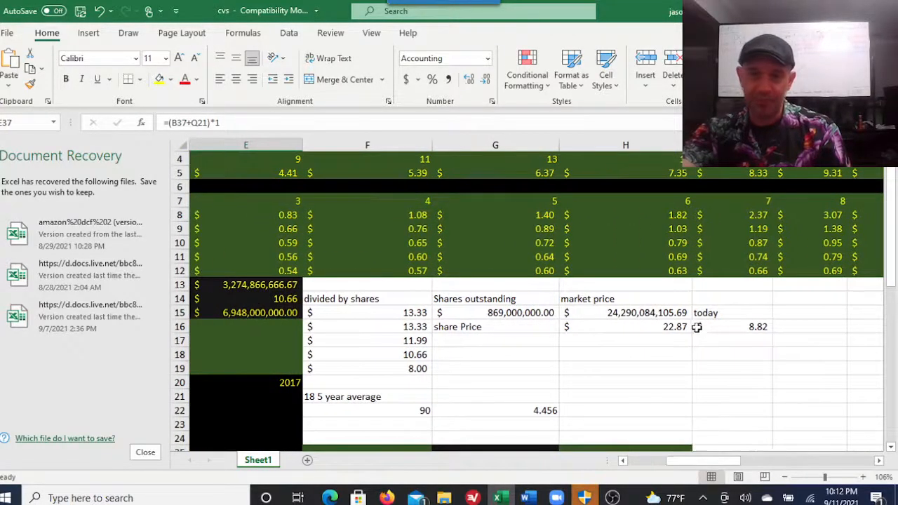
click(625, 326)
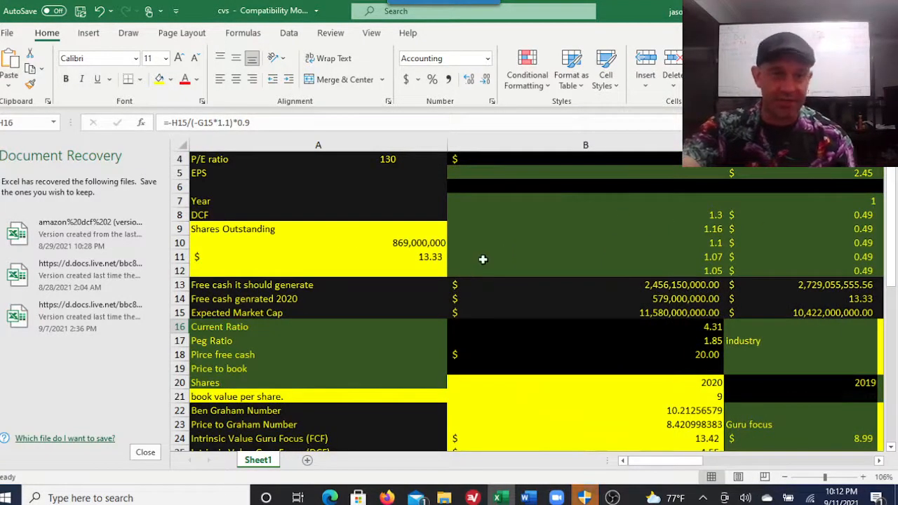
scroll(up, 3)
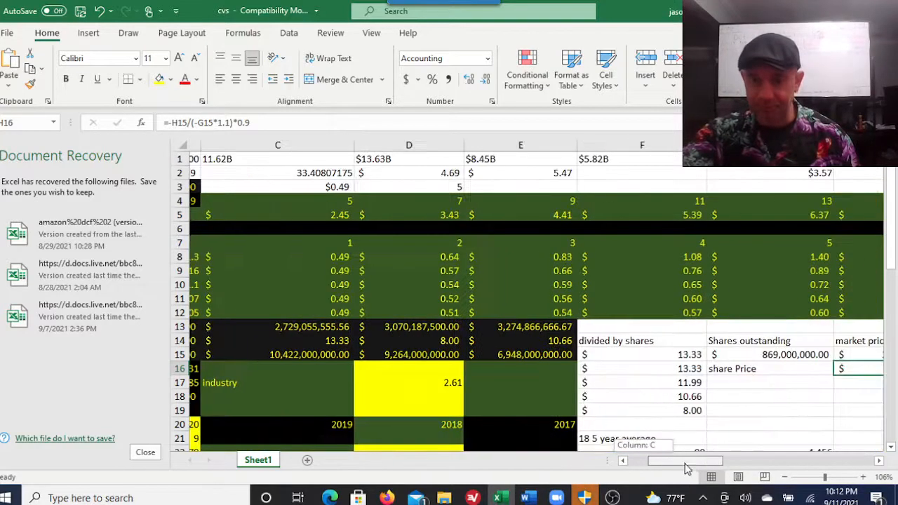
scroll(right, 3)
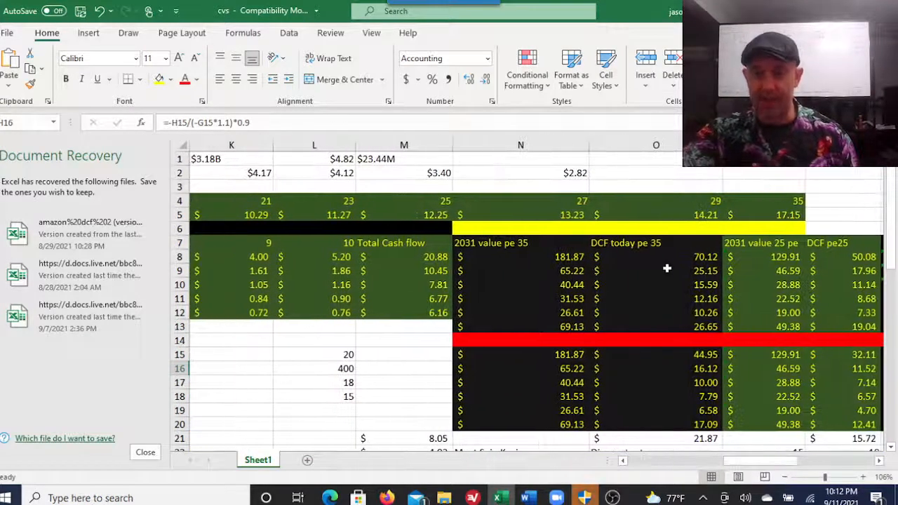
click(656, 271)
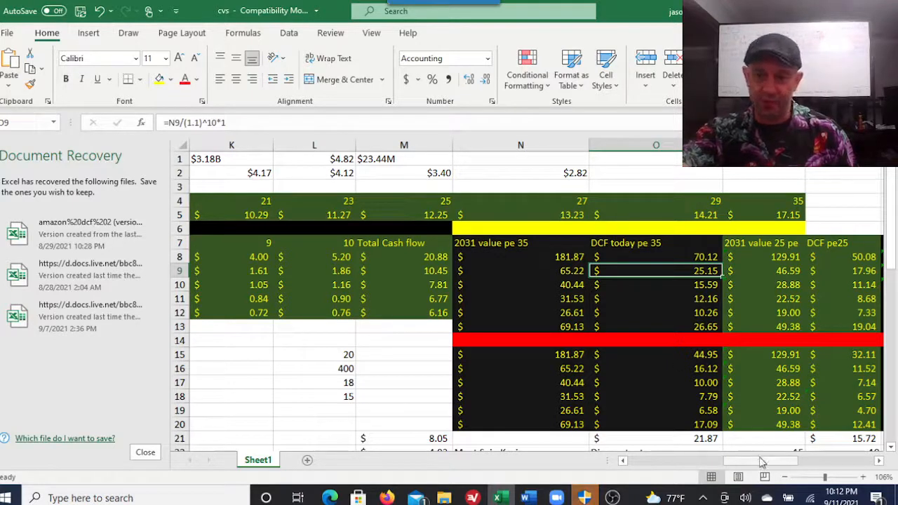
scroll(left, 3)
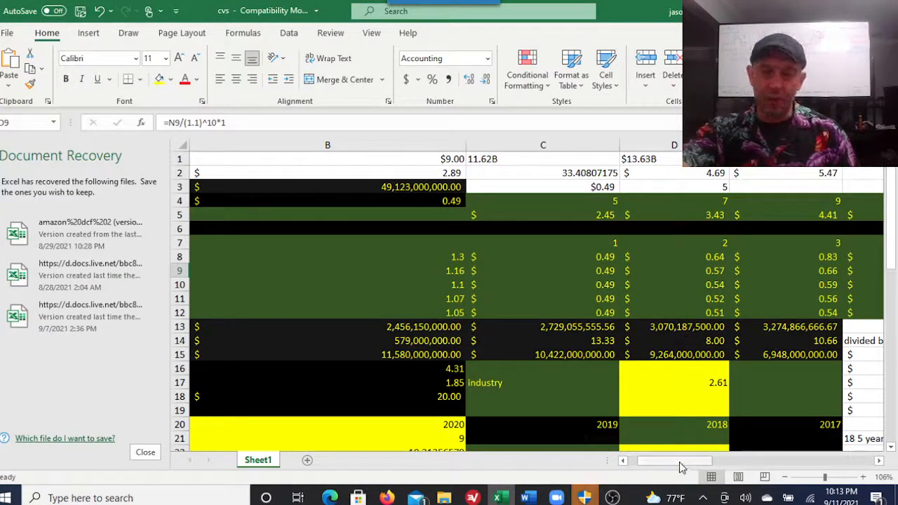
scroll(left, 3)
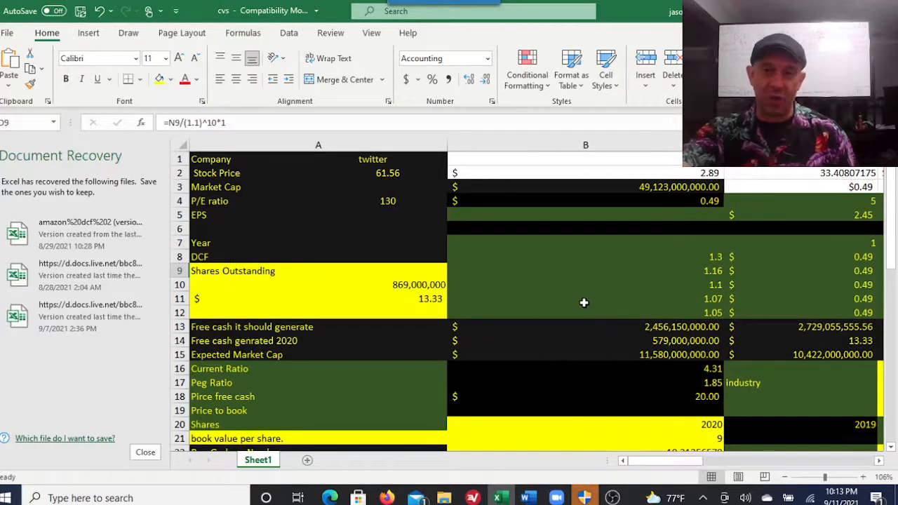
mouse_move(732, 208)
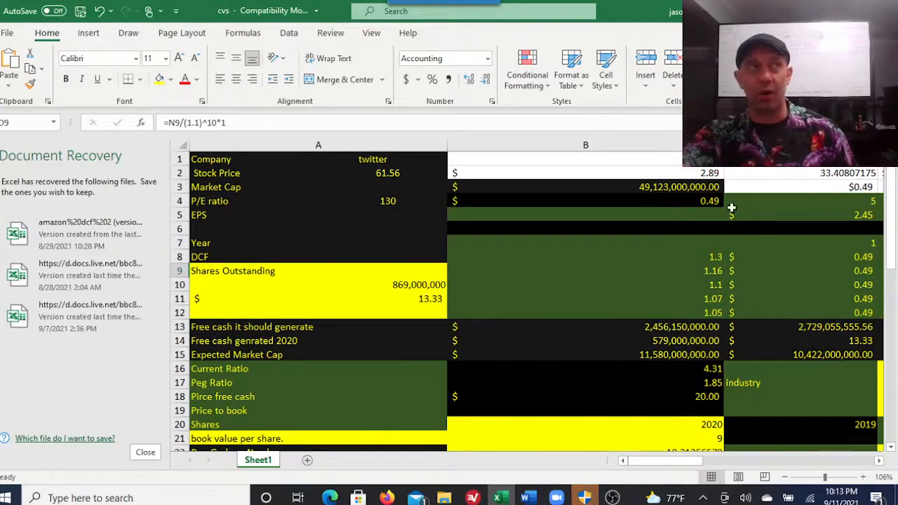
click(586, 256)
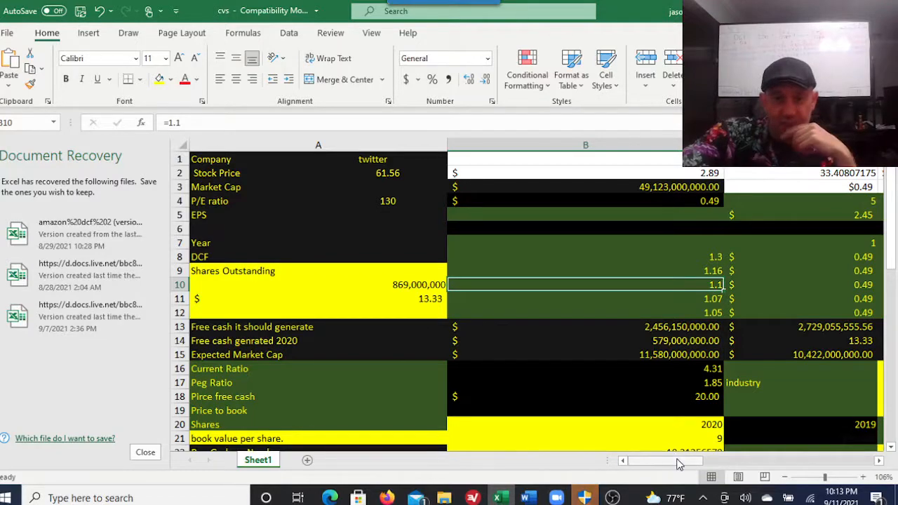
scroll(right, 3)
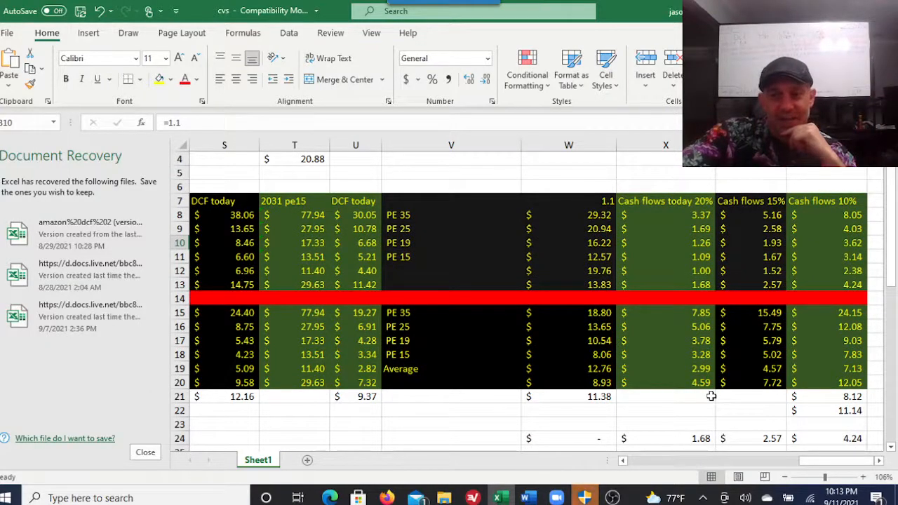
scroll(left, 3)
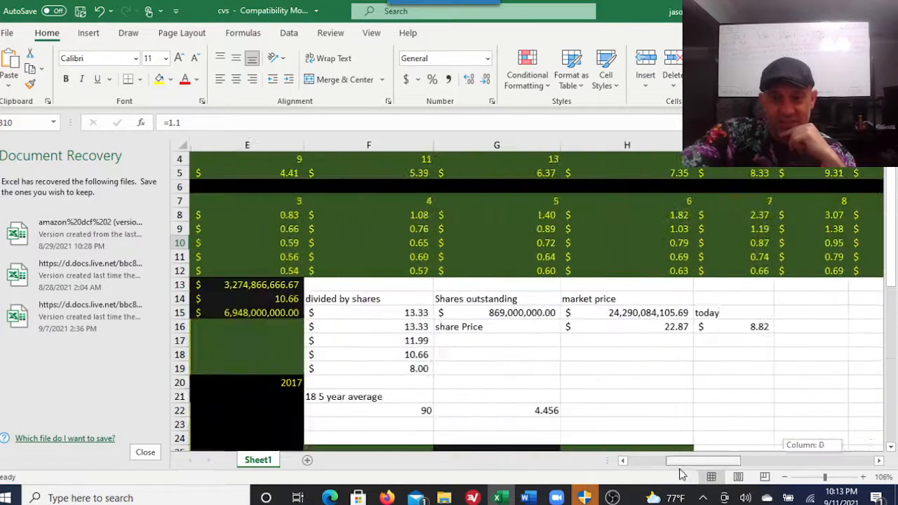
scroll(down, 3)
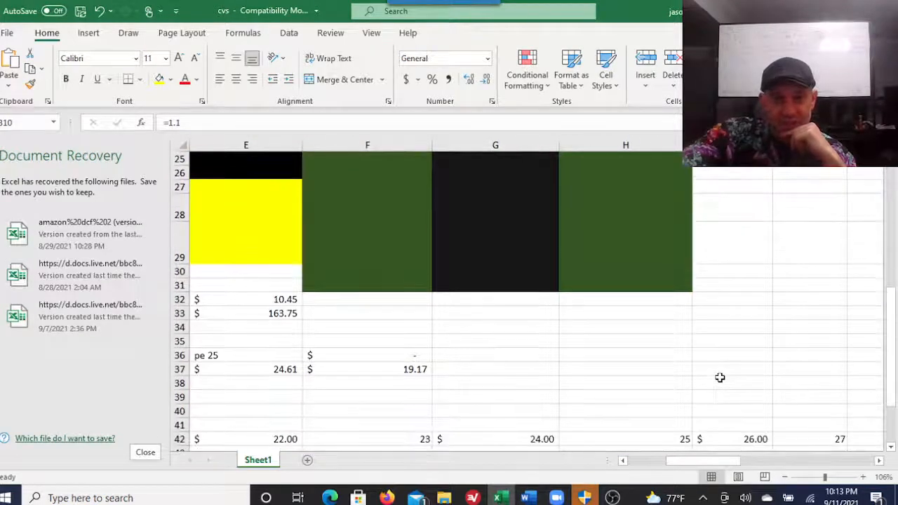
mouse_move(683, 376)
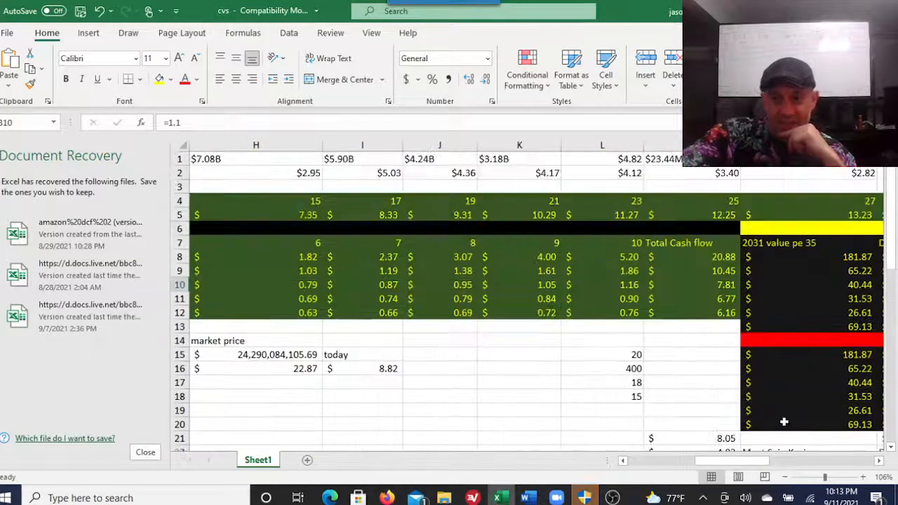
scroll(right, 3)
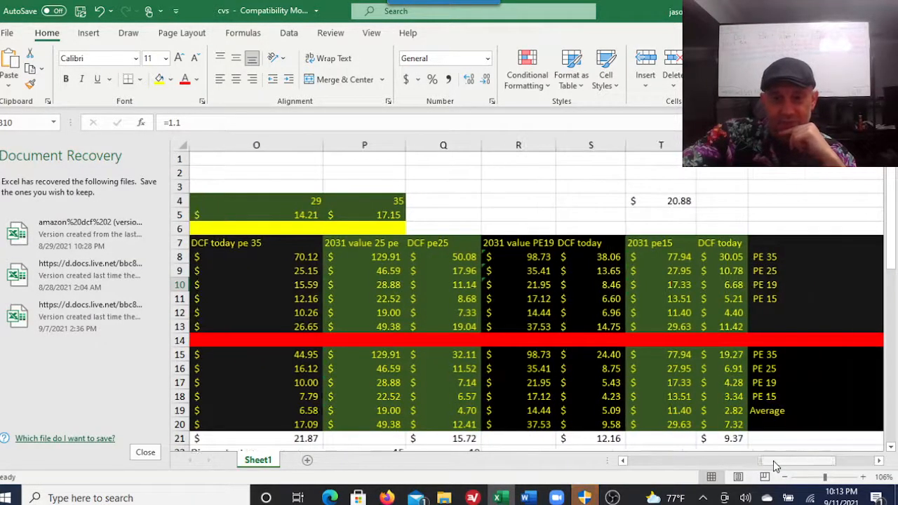
scroll(left, 3)
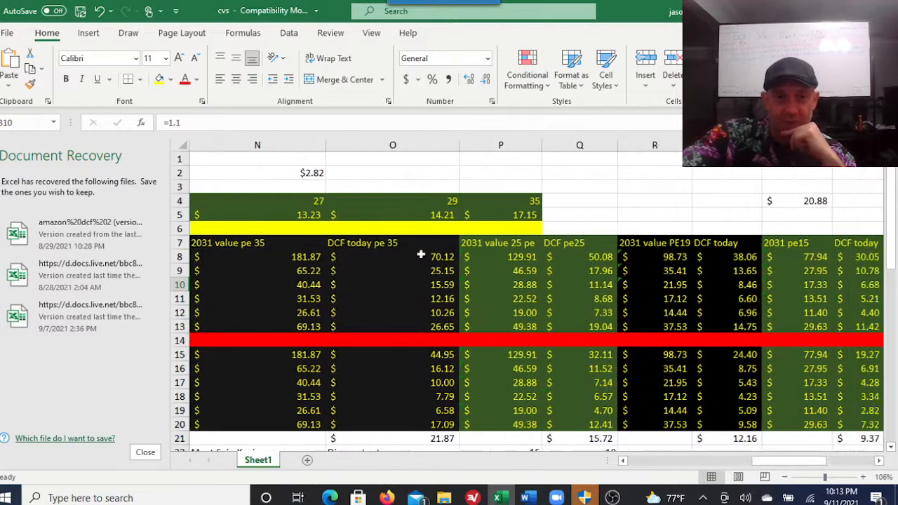
click(392, 256)
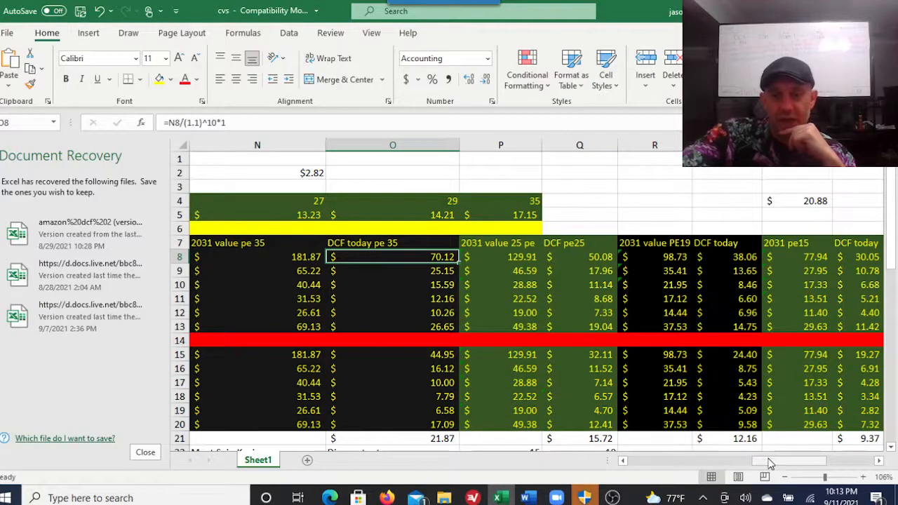
scroll(left, 3)
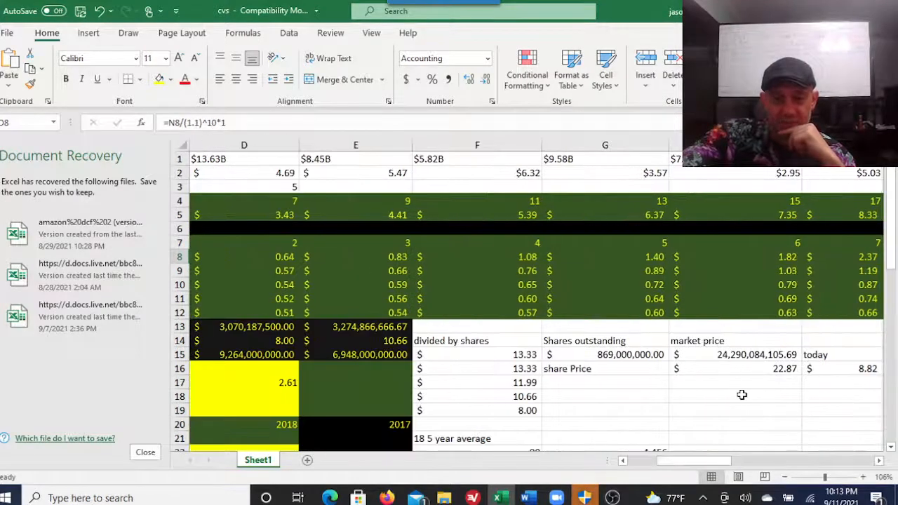
scroll(right, 3)
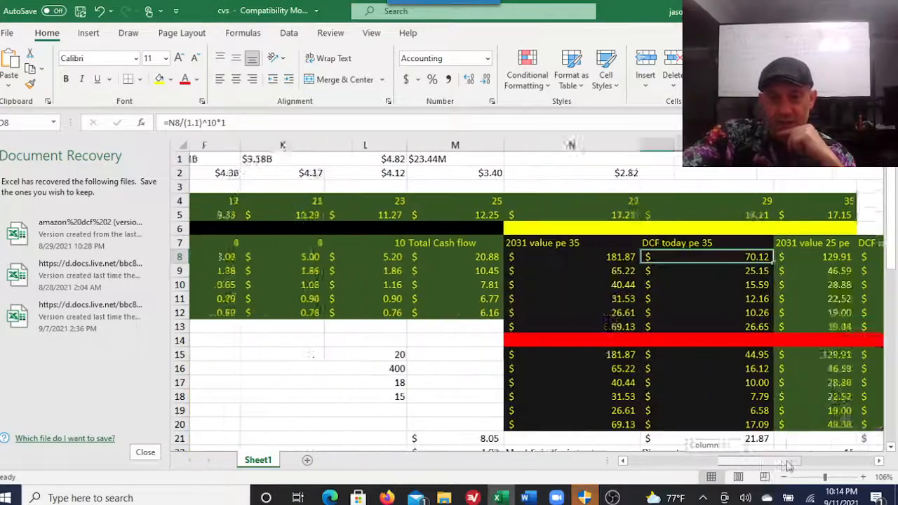
Append *.8 to O8's formula so the DCF today pe 35 value drops to 59.60
scroll(right, 3)
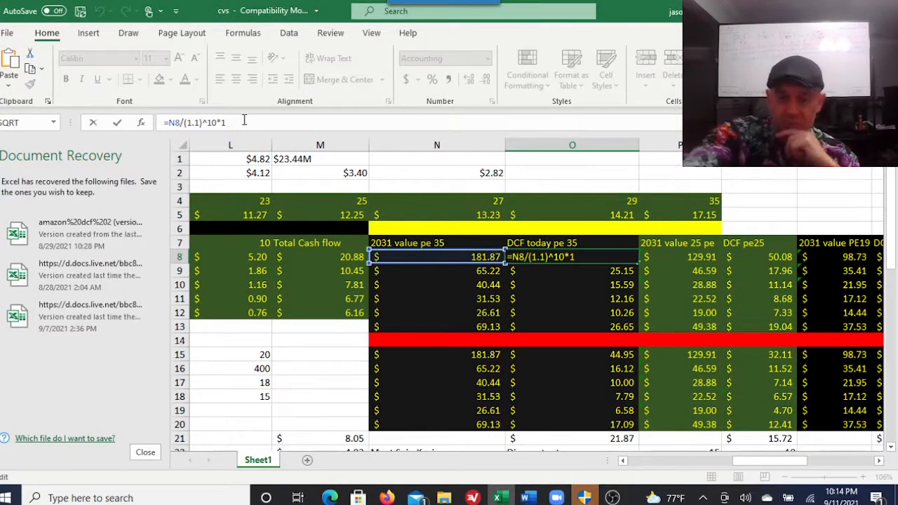
text(*.8)
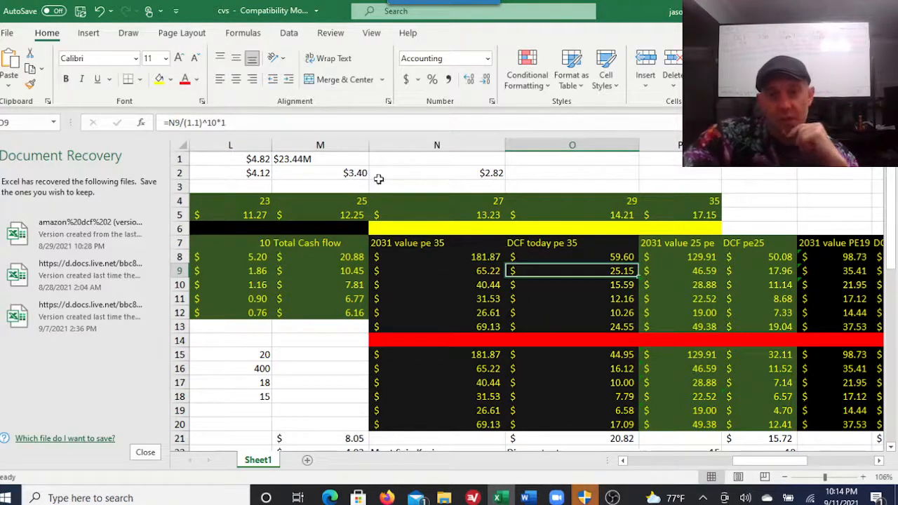
click(571, 256)
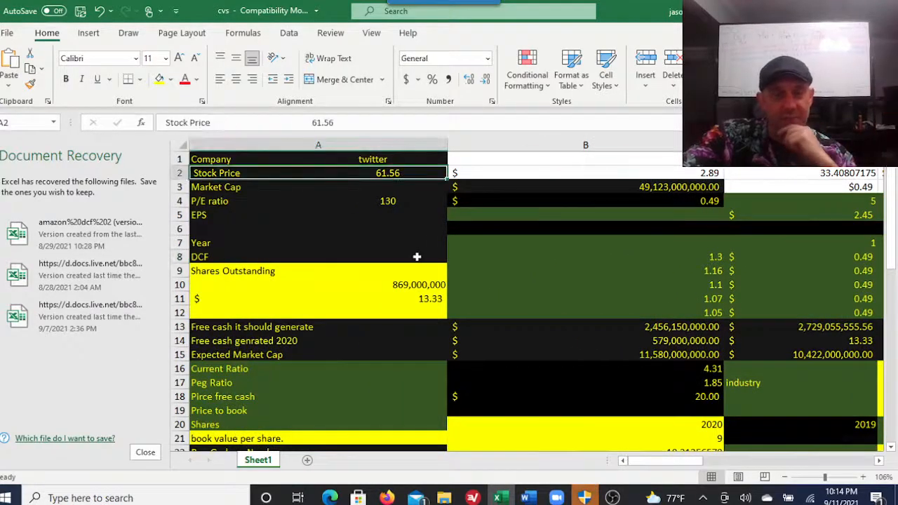
mouse_move(588, 402)
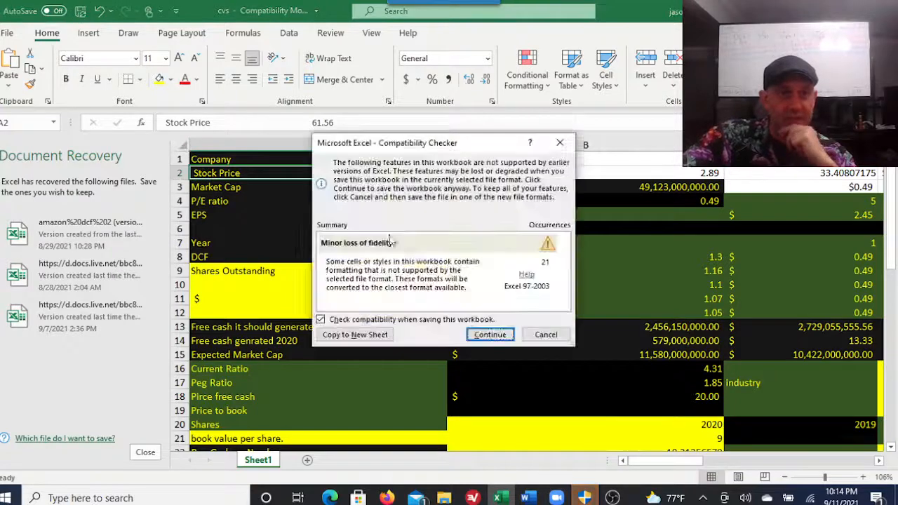
Continue saving in Excel 97-2003 format past the compatibility warning and switch to OBS Studio
click(490, 334)
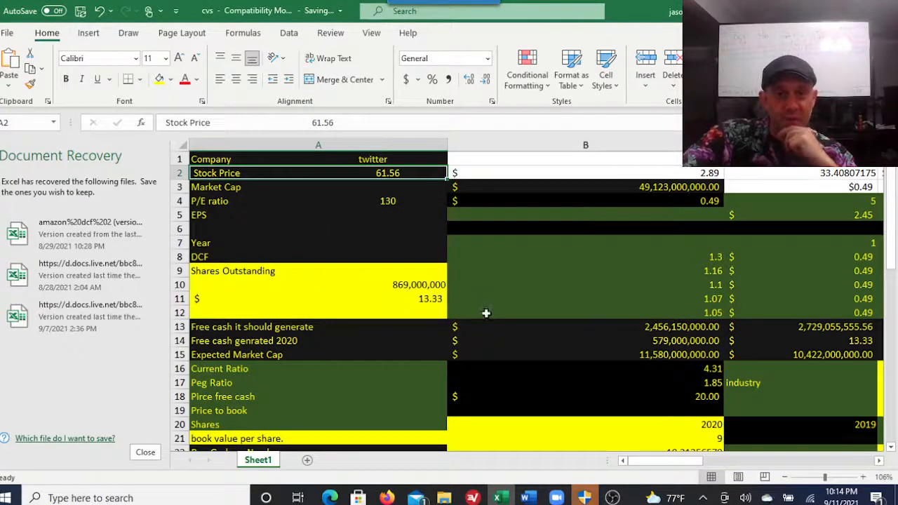
click(613, 498)
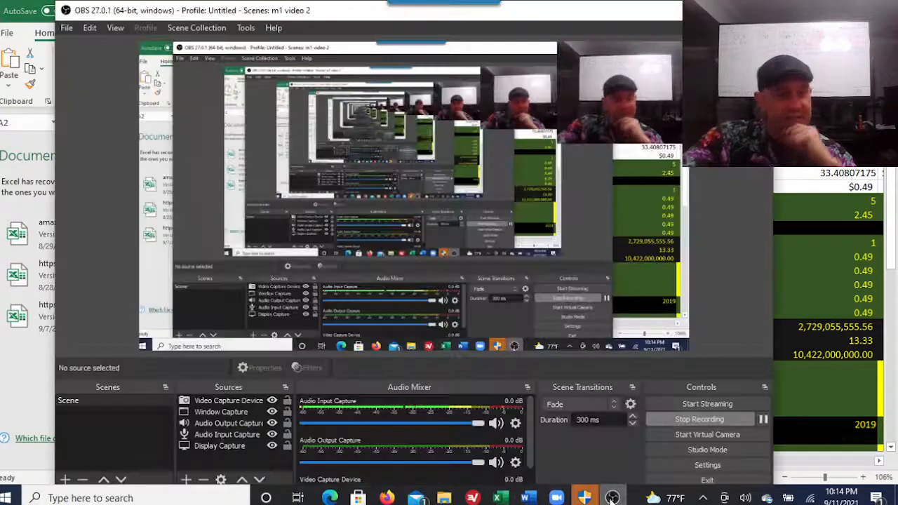